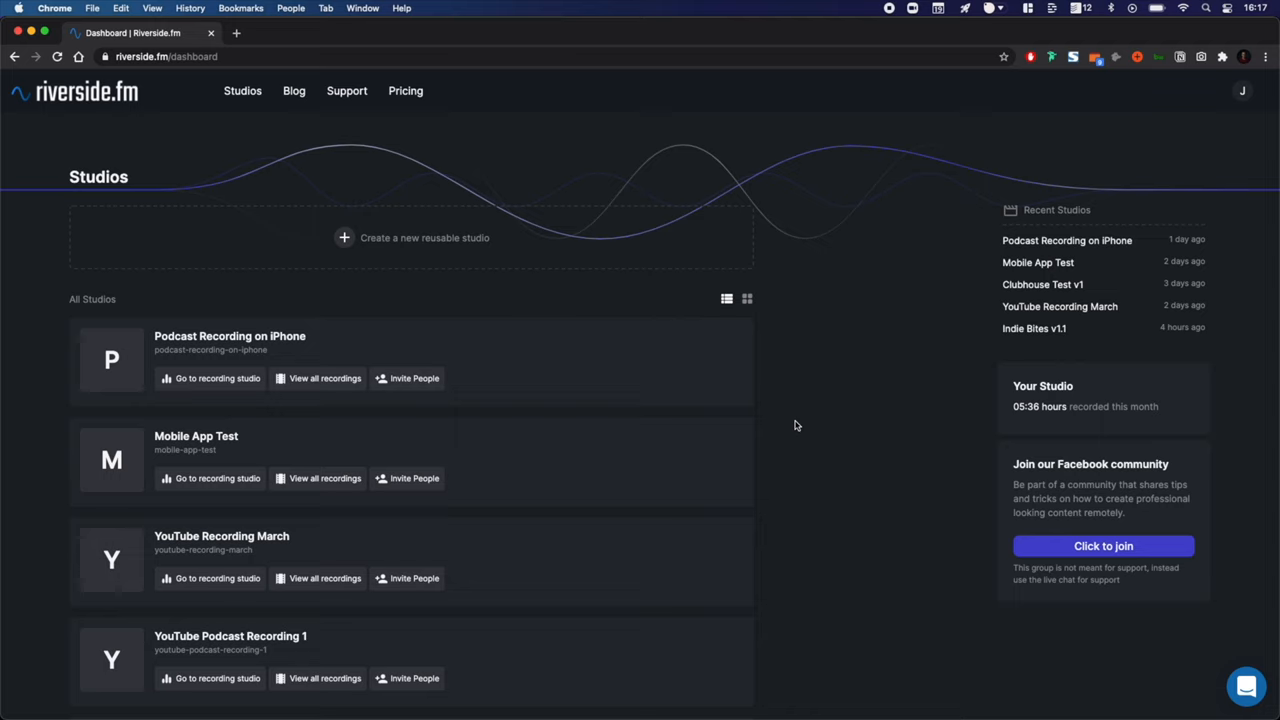
mouse_move(602, 333)
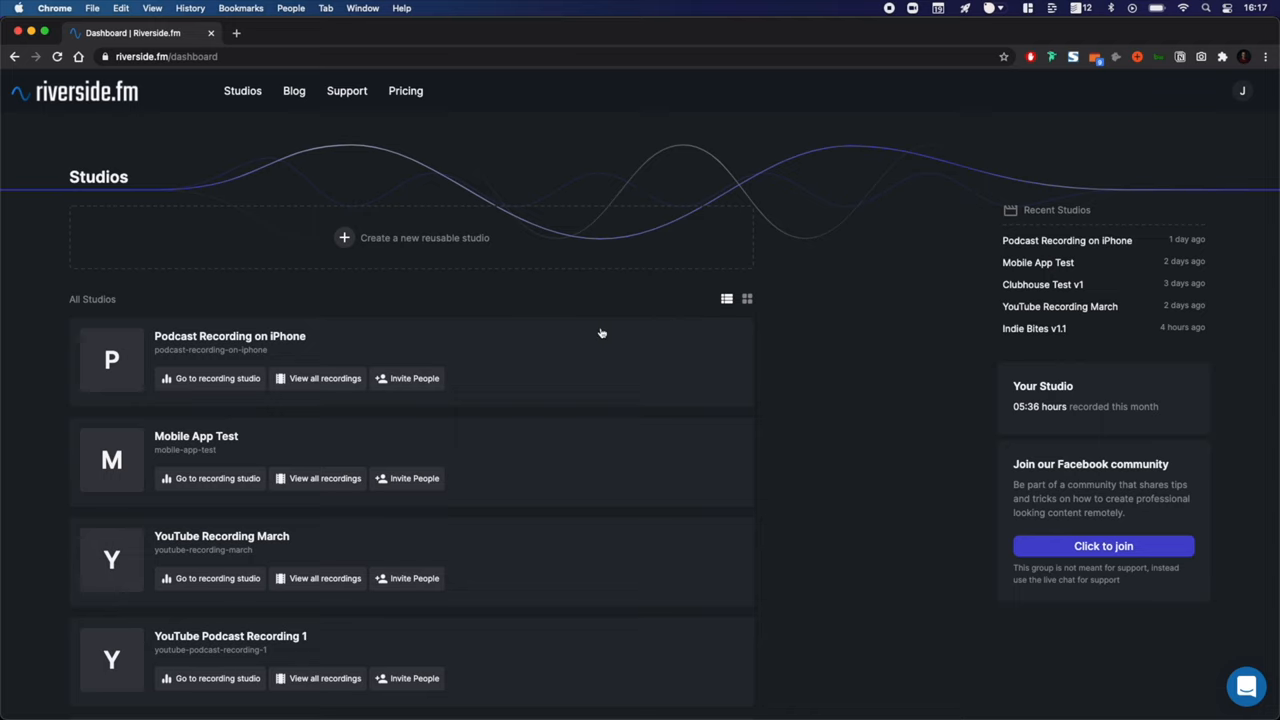
Start a new reusable audio-and-video studio titled 'Riverside YouTube Webinar'
click(413, 237)
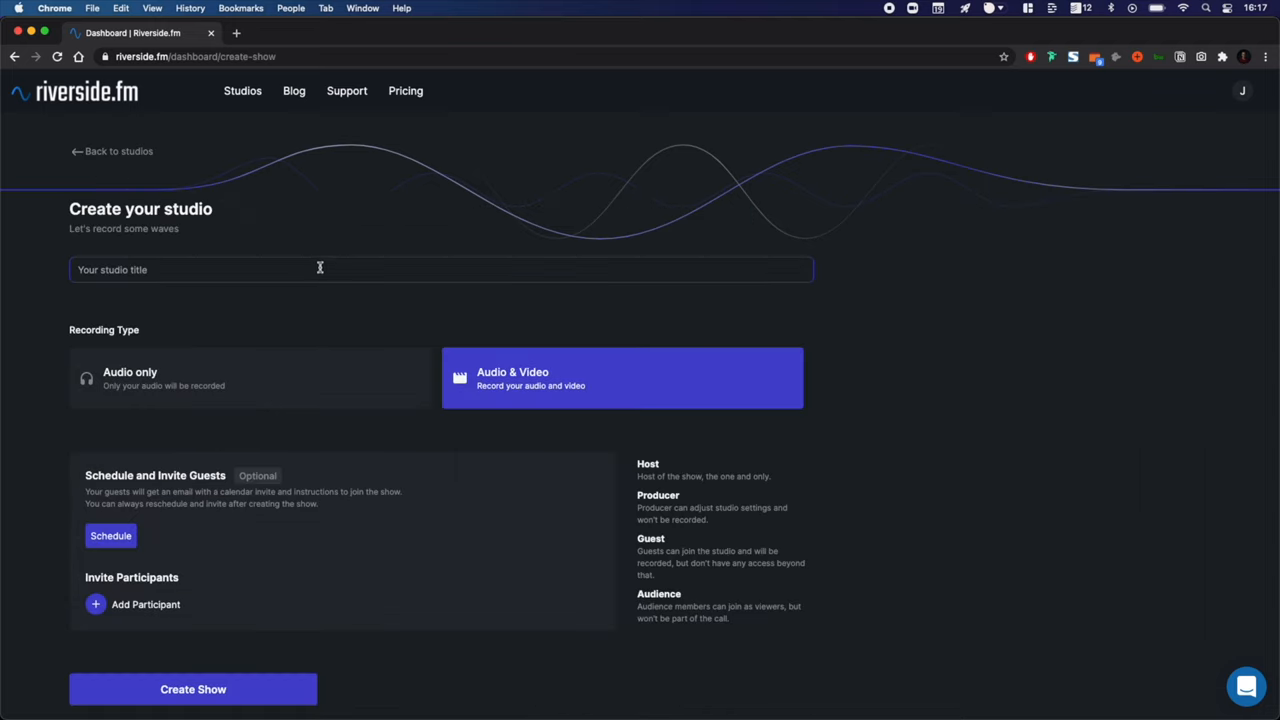
click(314, 269)
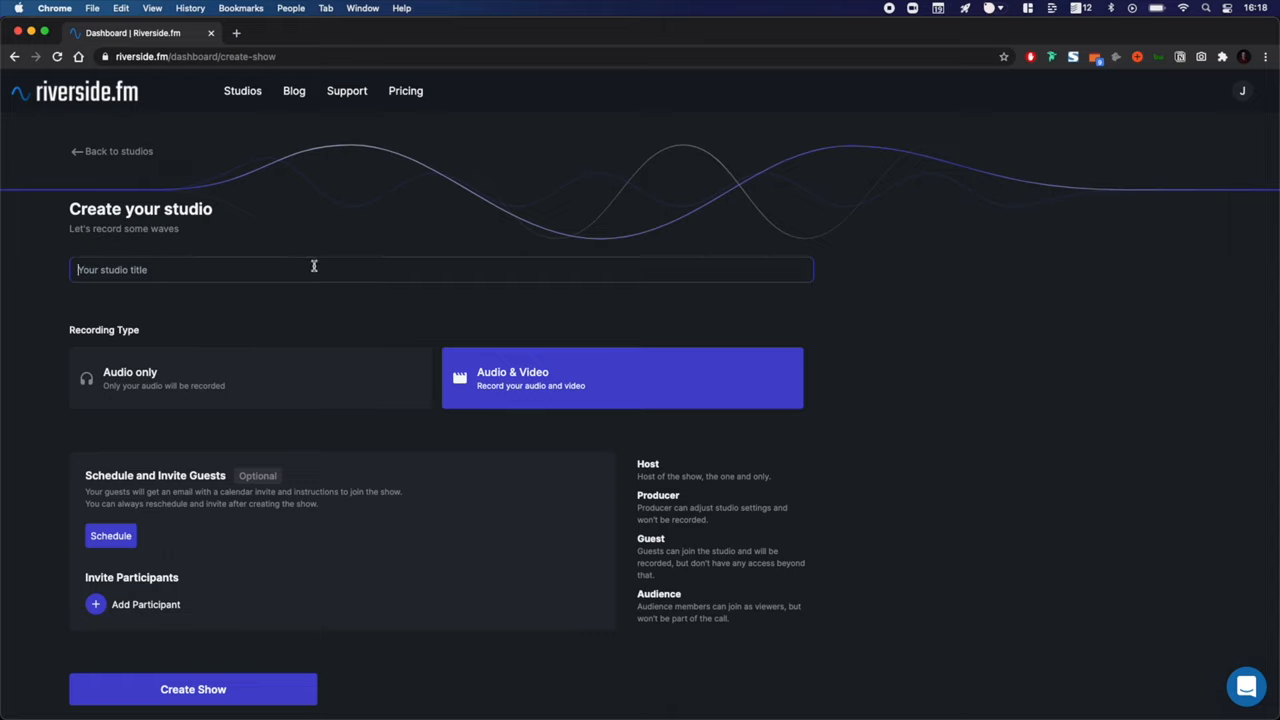
text(Riverside YouTube Webinar)
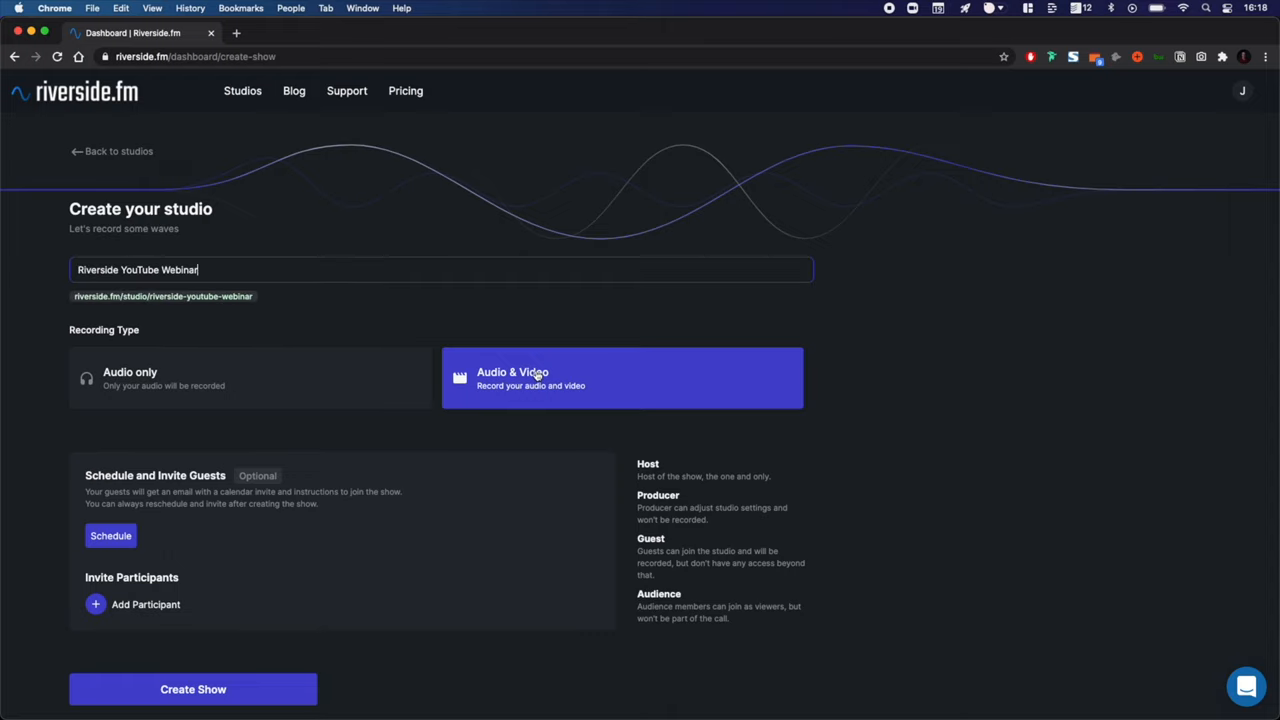
scroll(down, 3)
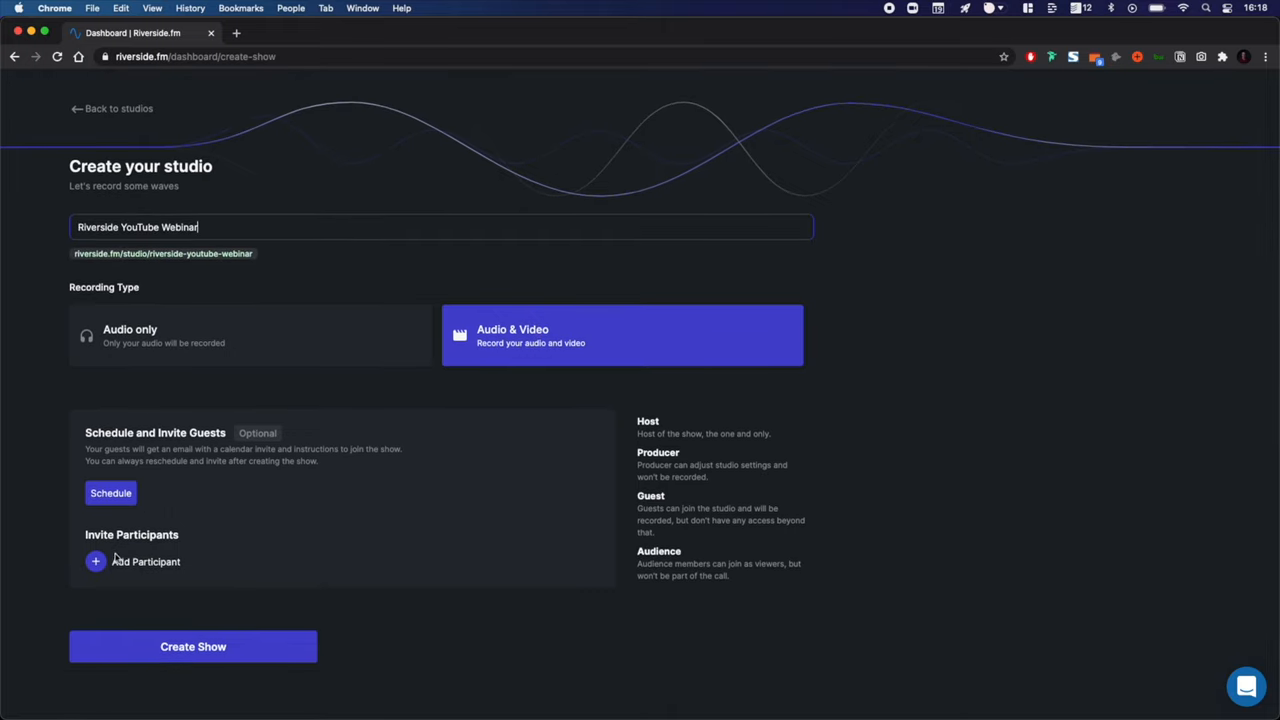
mouse_move(430, 610)
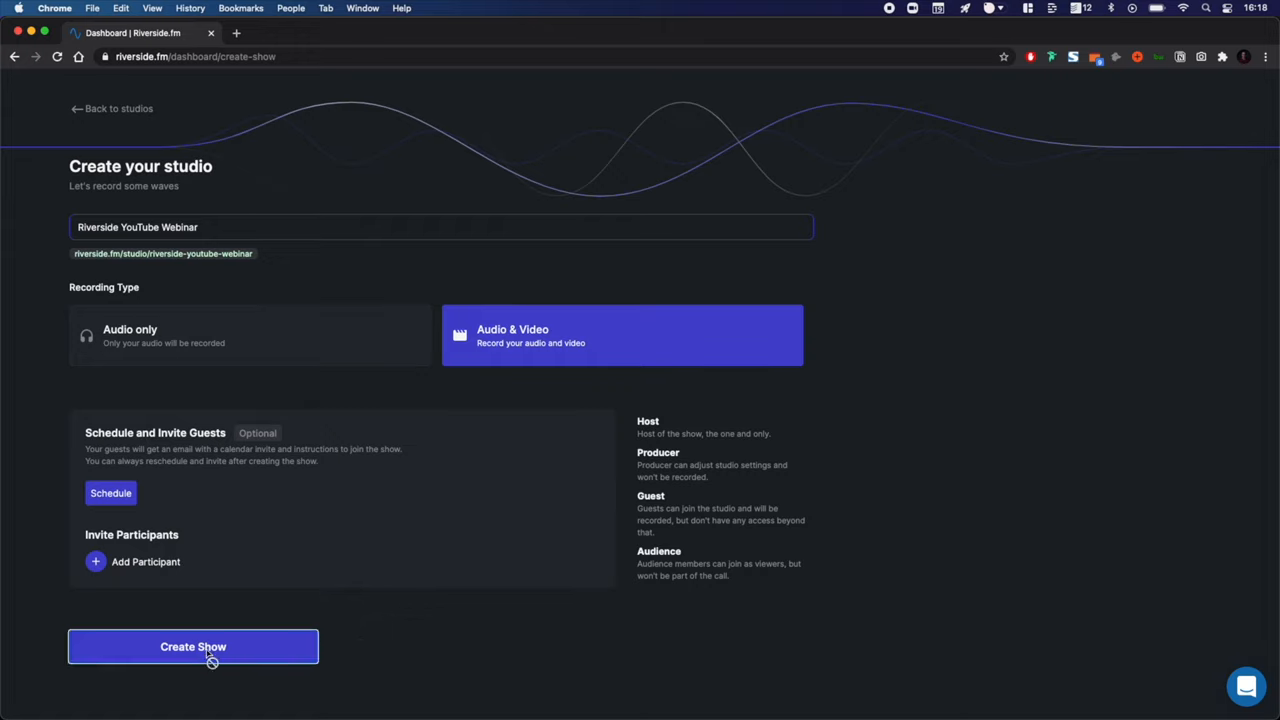
Create the studio, schedule it for March 20 at 10:00 AM London, with separate-track backups
click(196, 647)
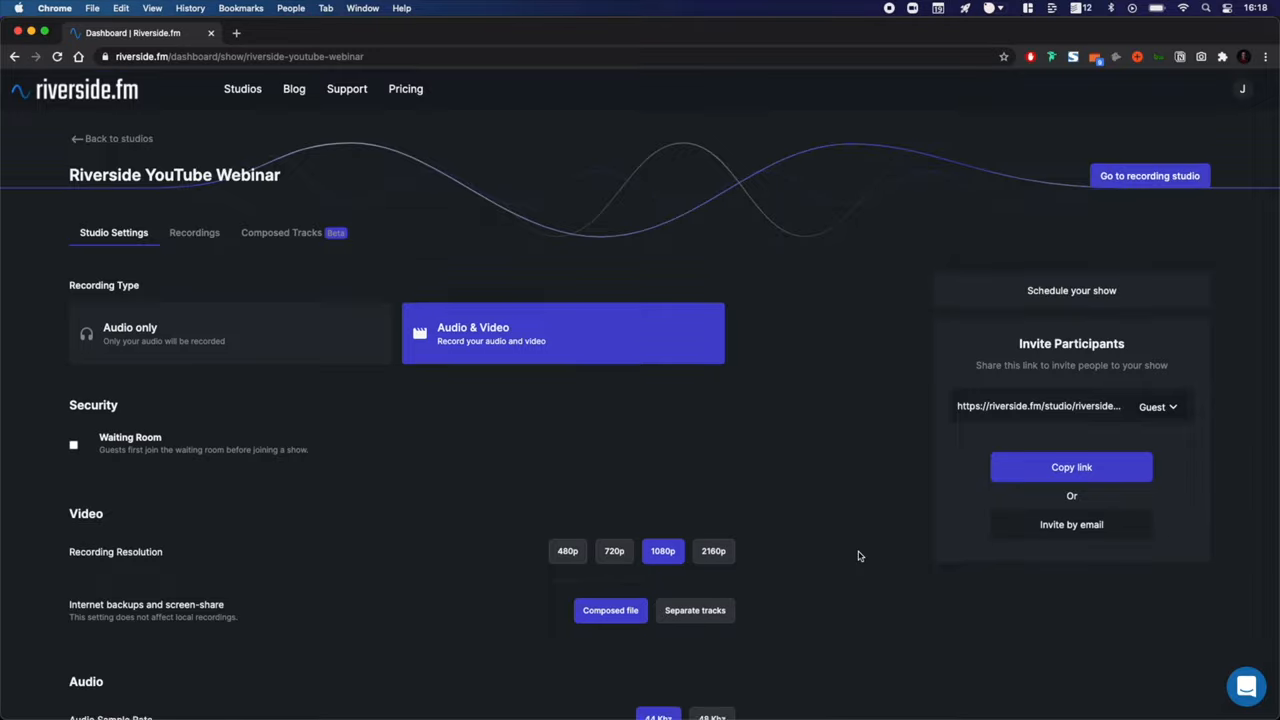
scroll(down, 3)
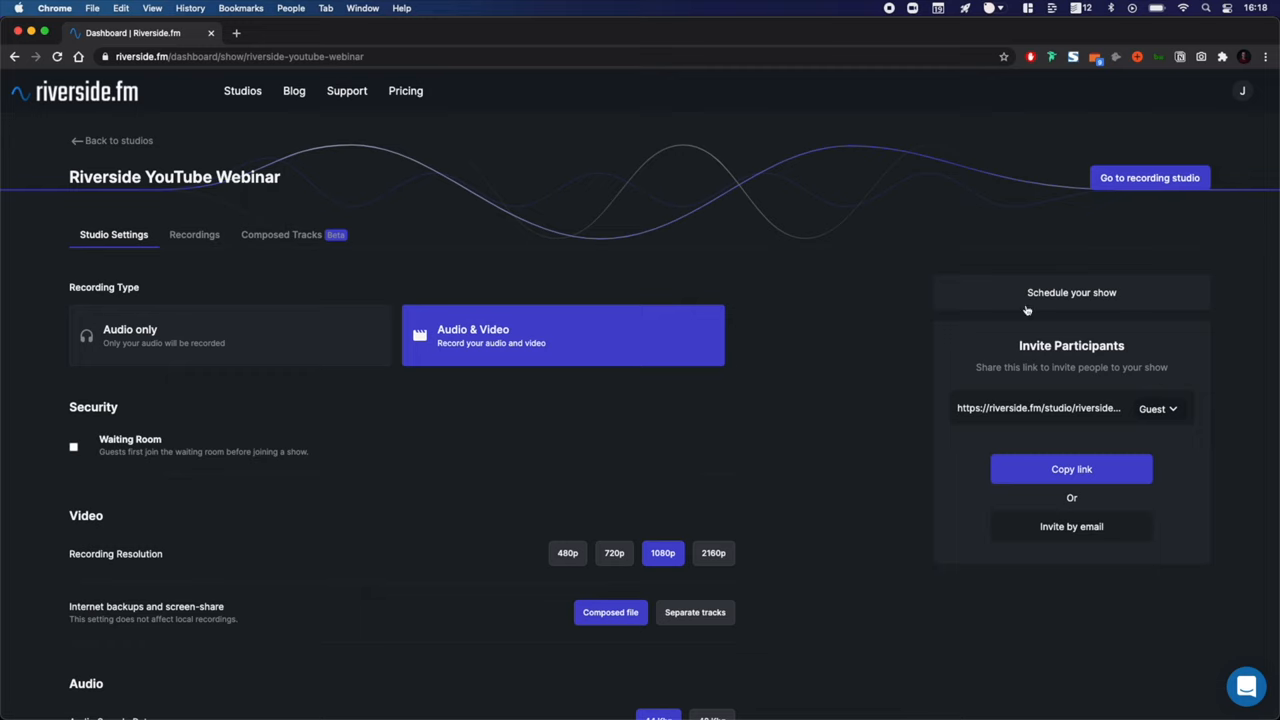
click(1071, 292)
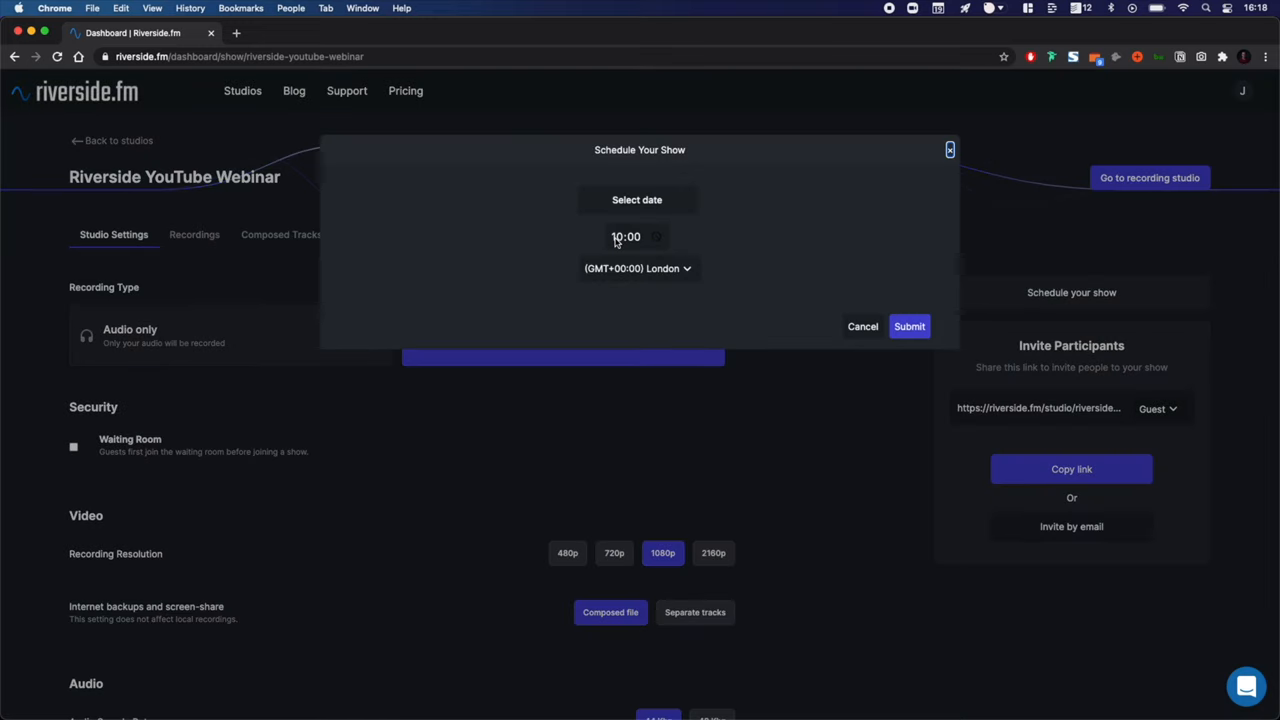
click(637, 199)
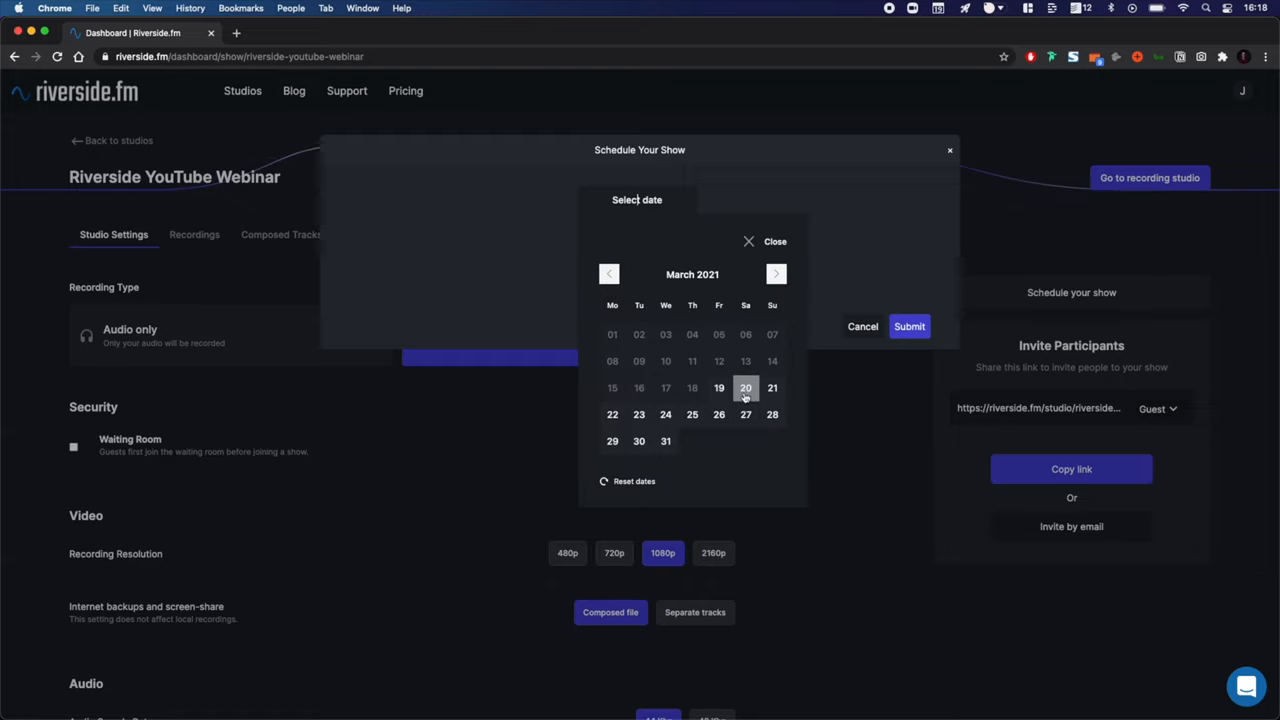
click(745, 388)
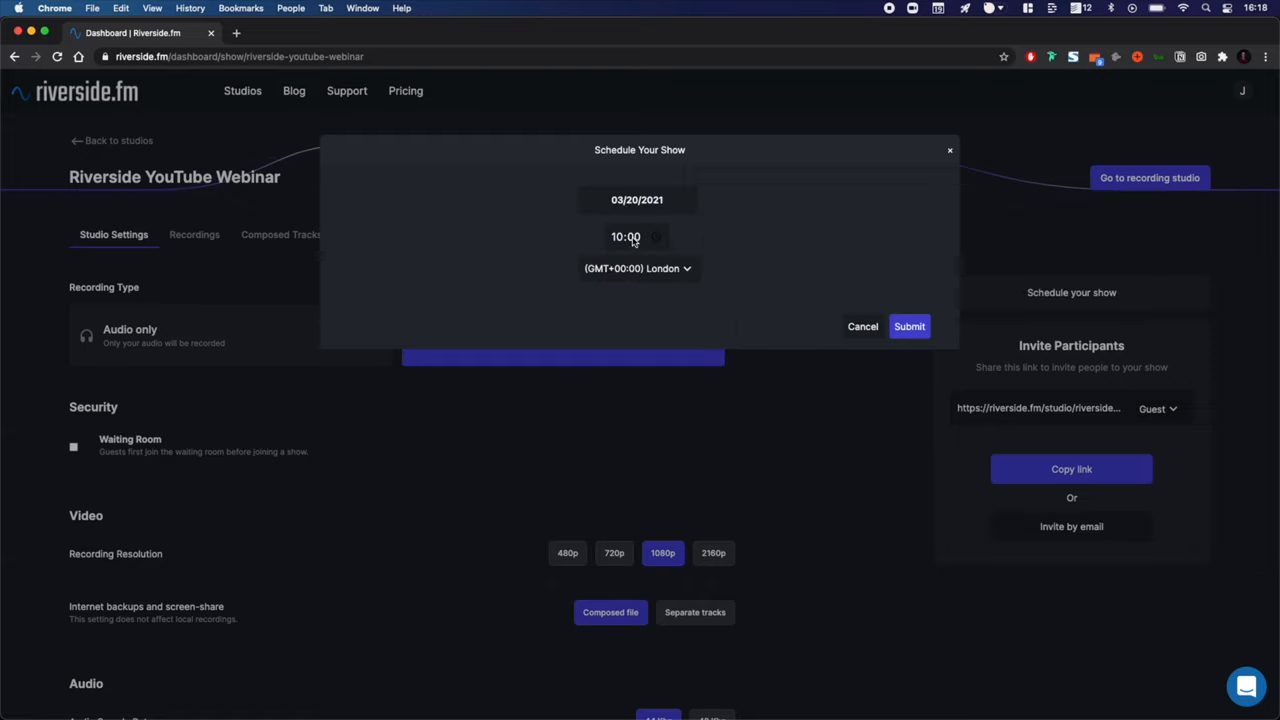
click(909, 326)
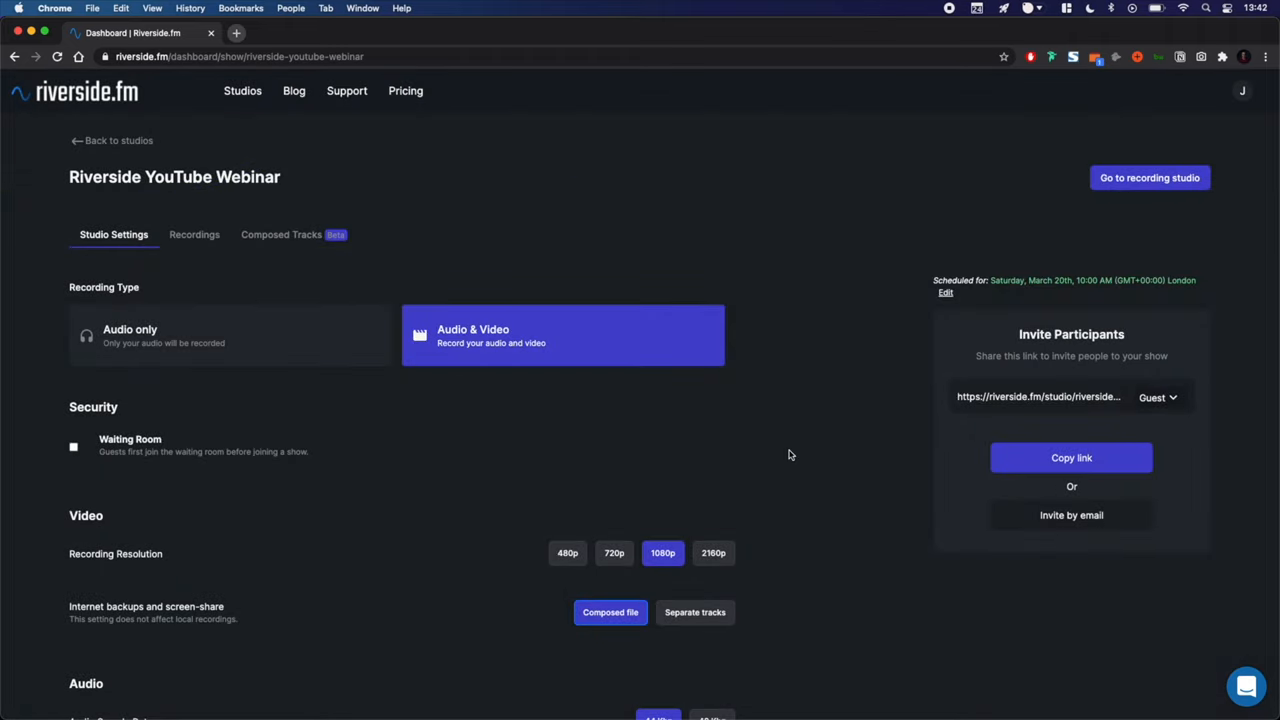
scroll(down, 3)
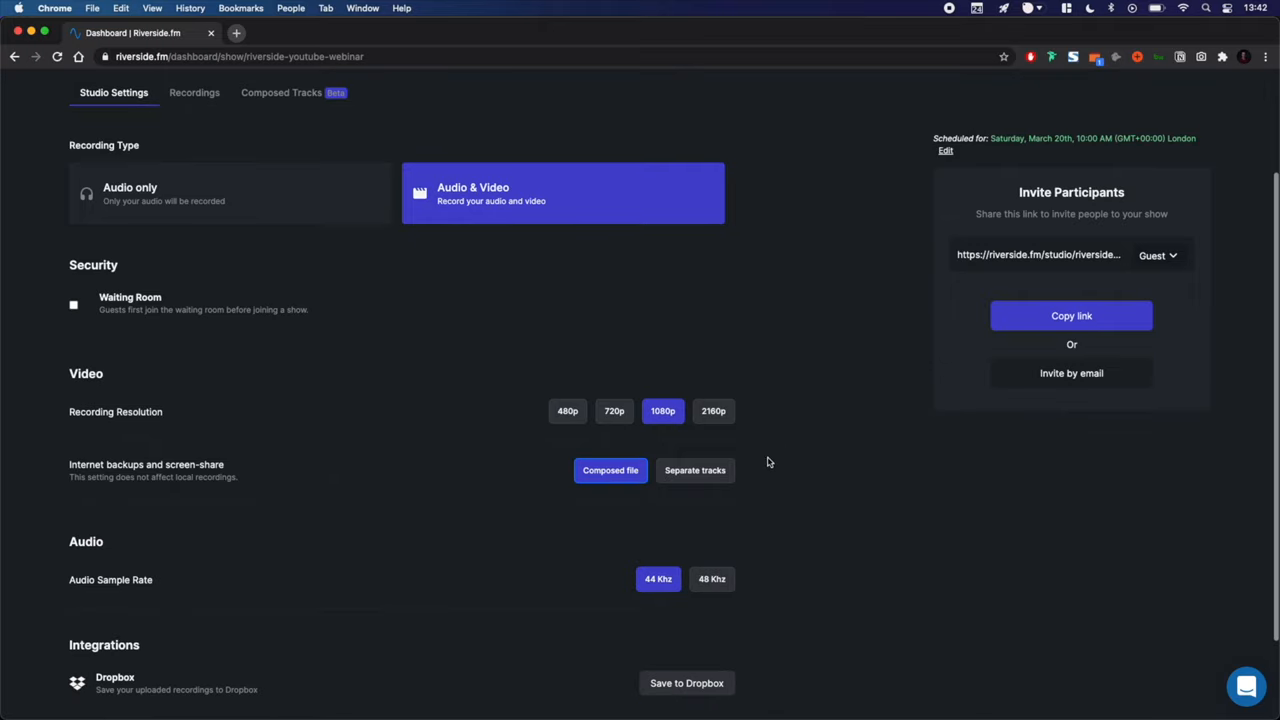
click(695, 470)
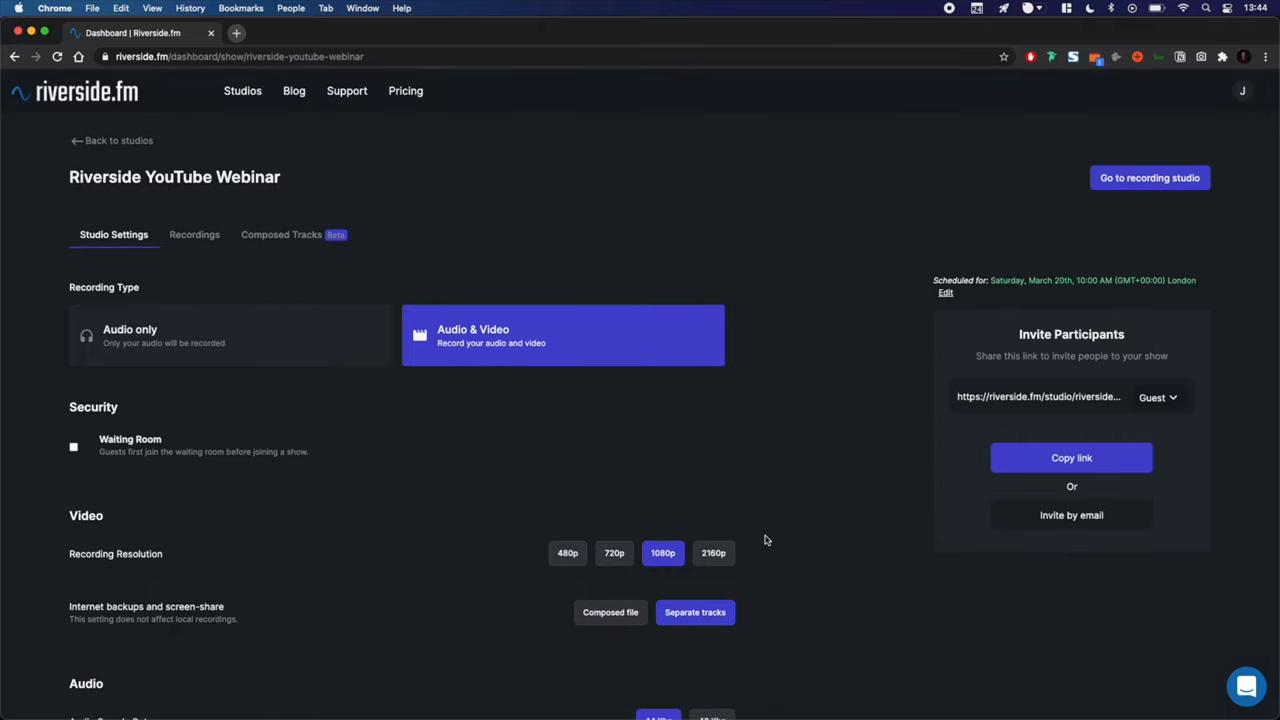
mouse_move(1119, 179)
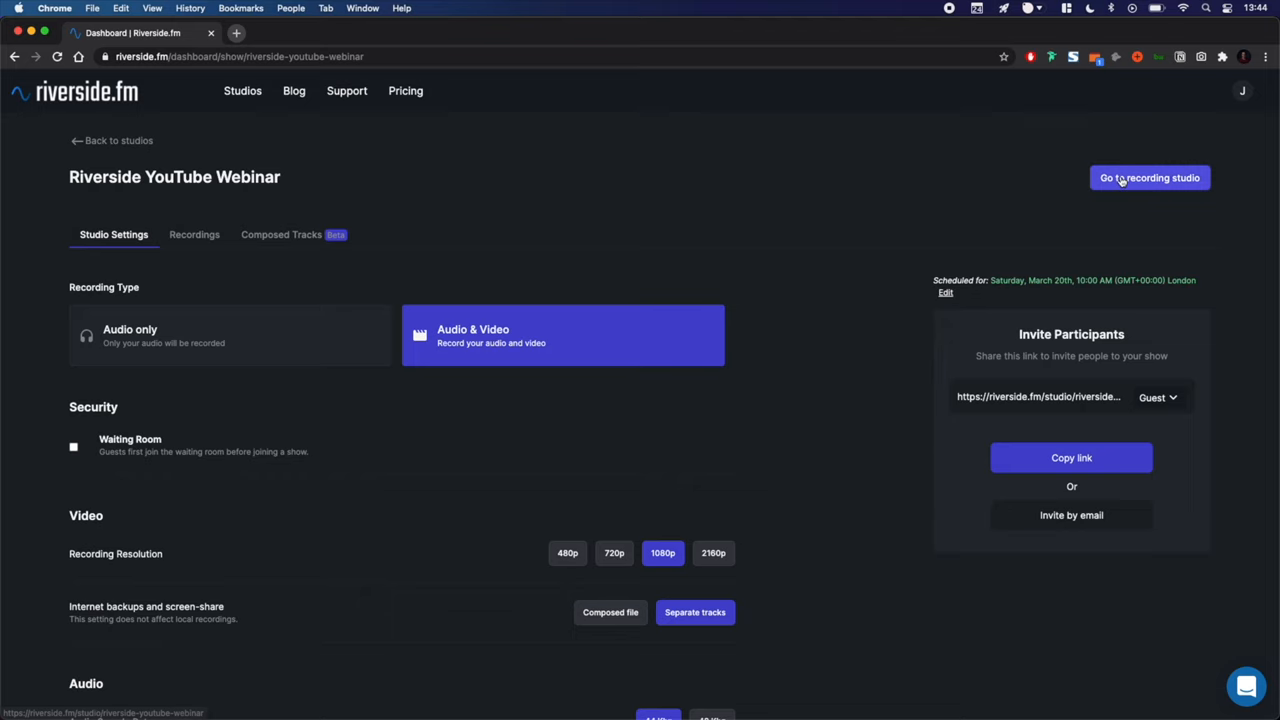
Go to the webinar's recording studio and join it as host
click(1149, 177)
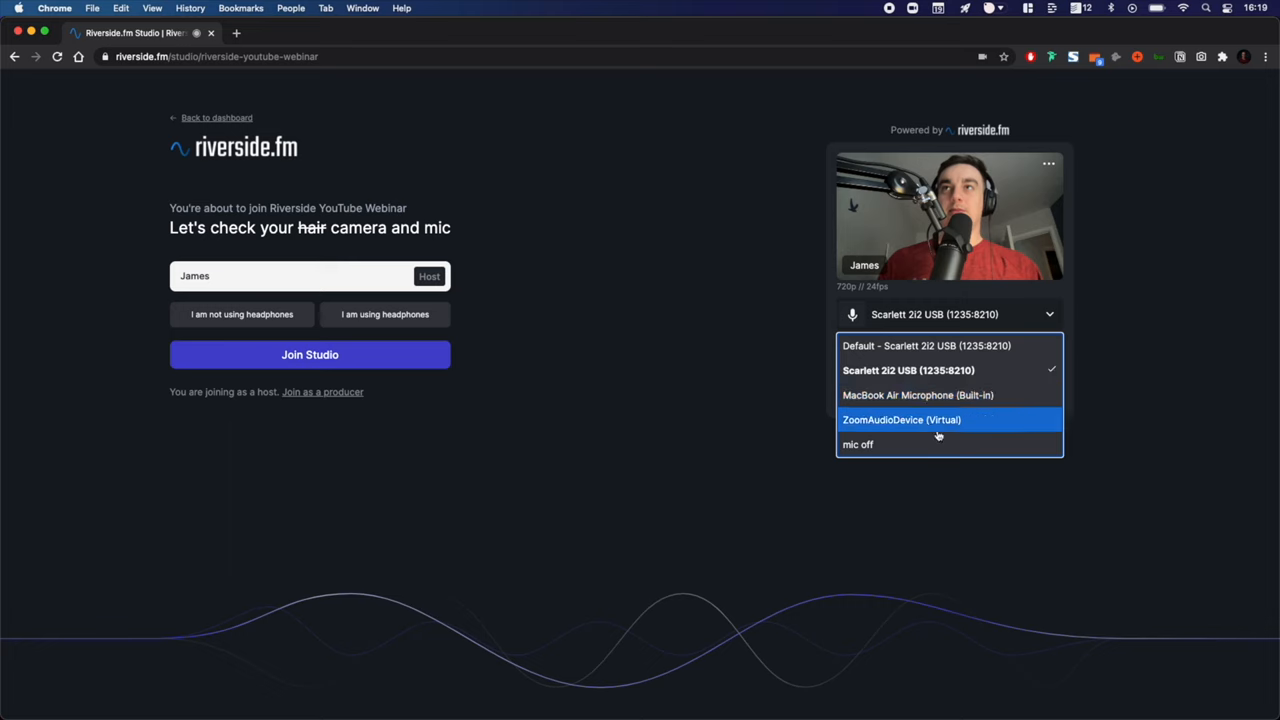
click(309, 354)
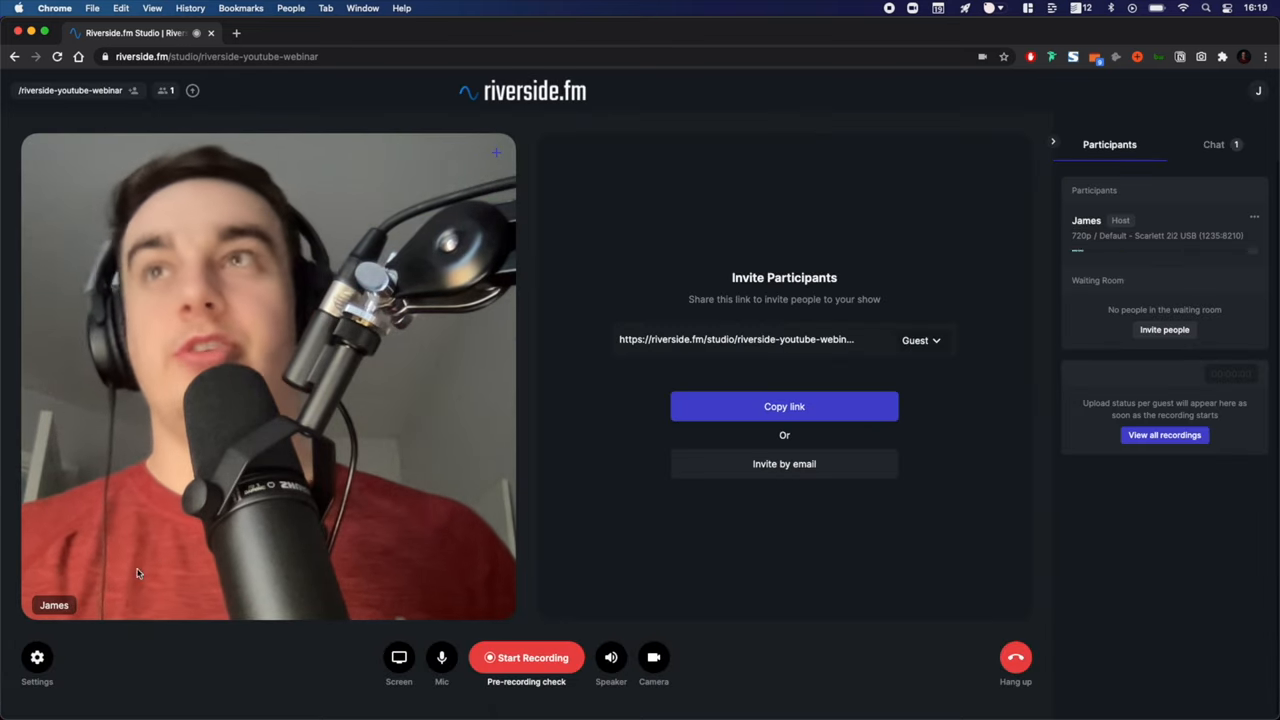
Review YouTube, Twitter/Periscope, Facebook and Twitch live-stream settings, try Twitch, then close settings
click(37, 657)
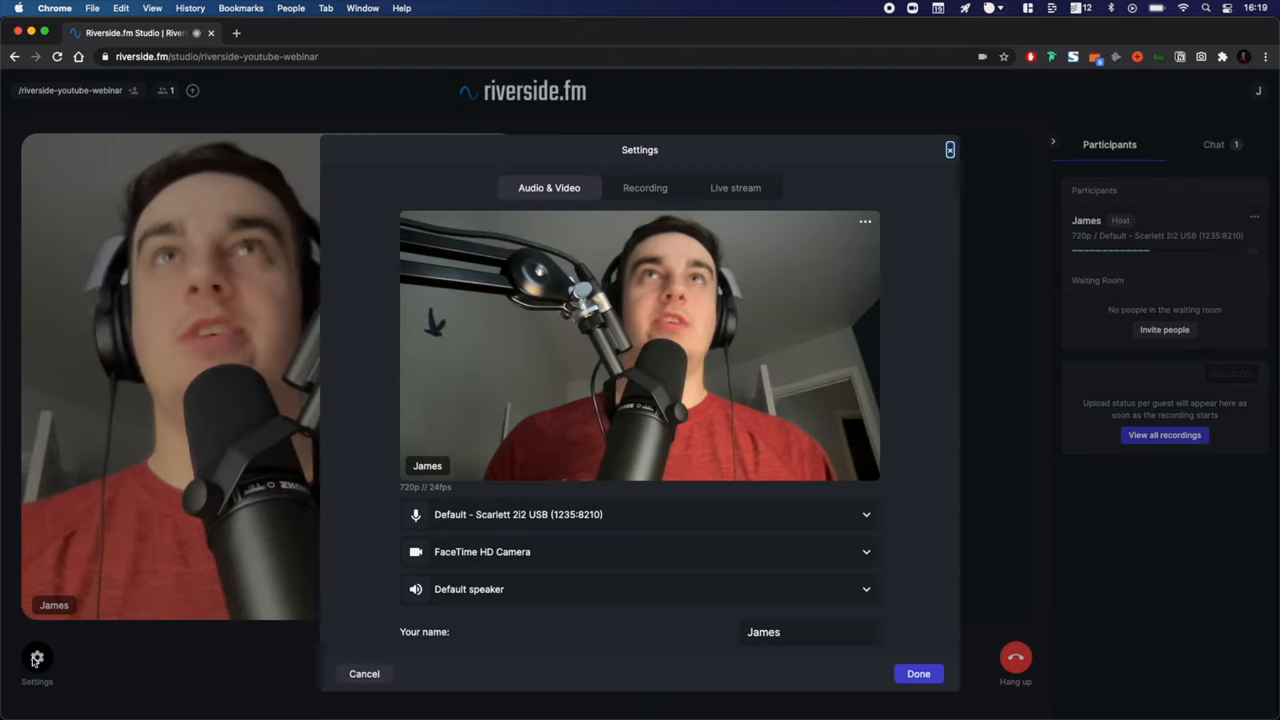
click(735, 188)
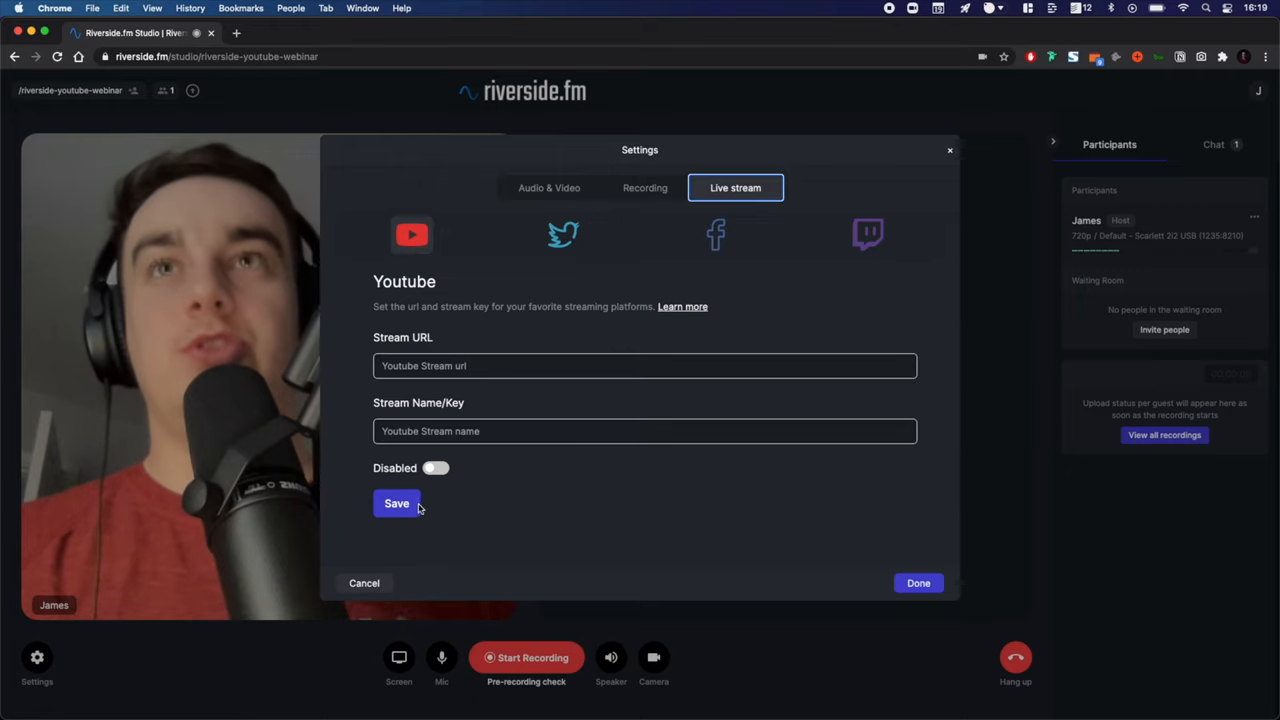
click(434, 468)
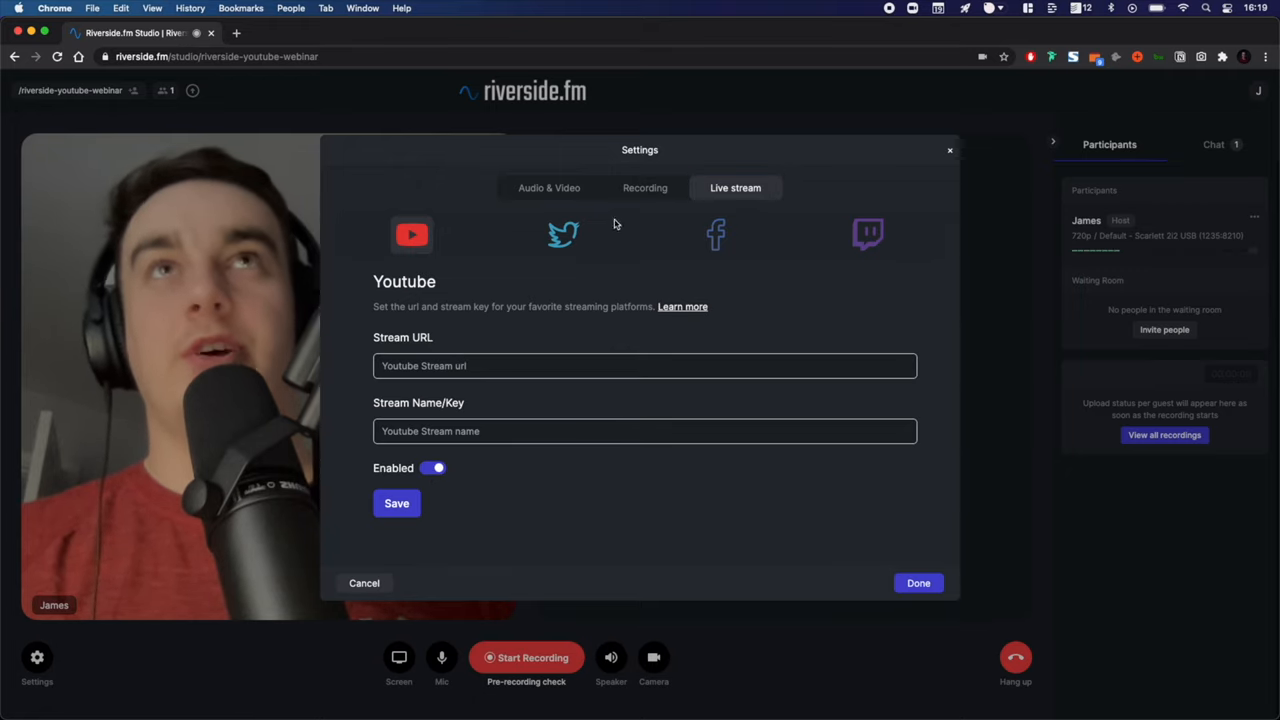
click(563, 234)
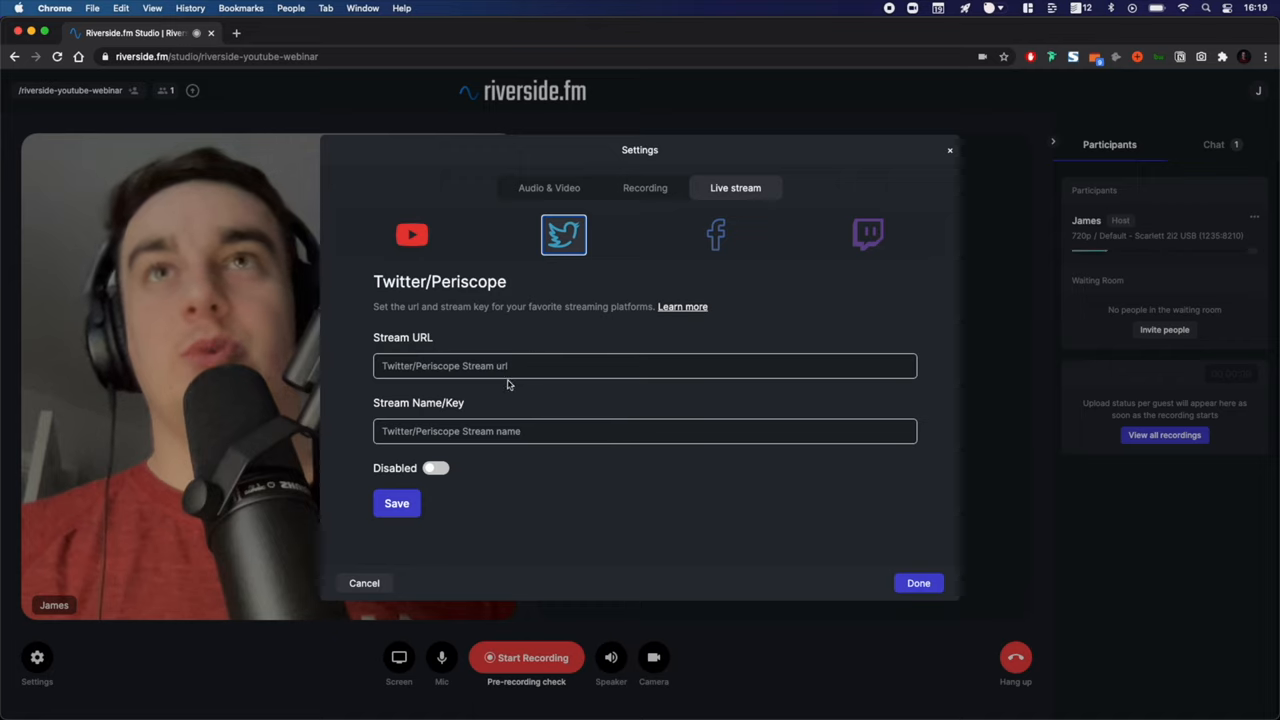
click(436, 468)
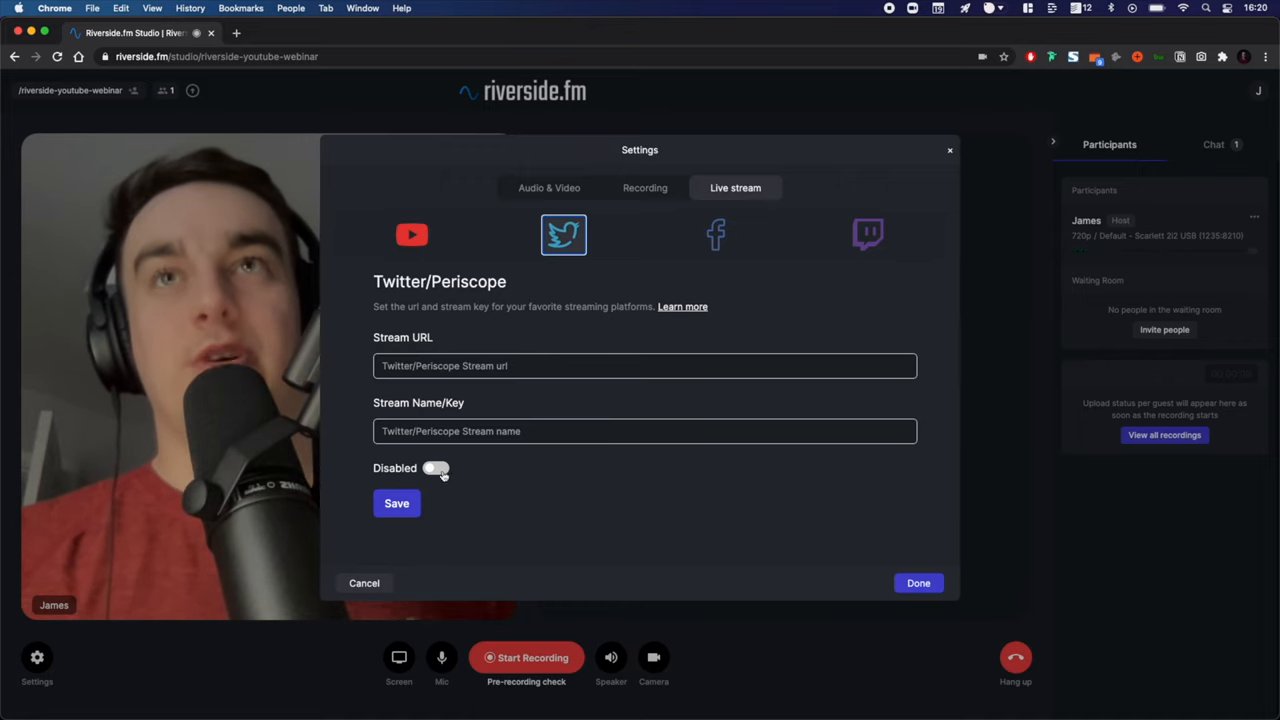
click(715, 234)
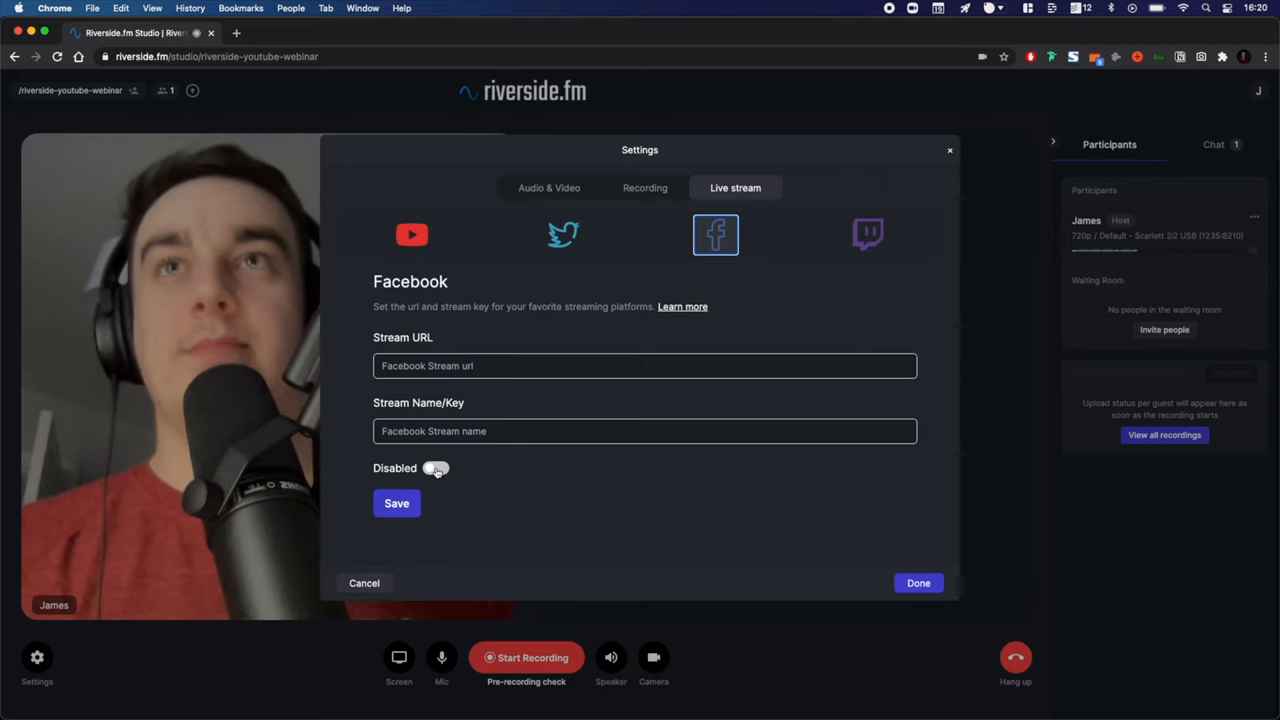
click(867, 234)
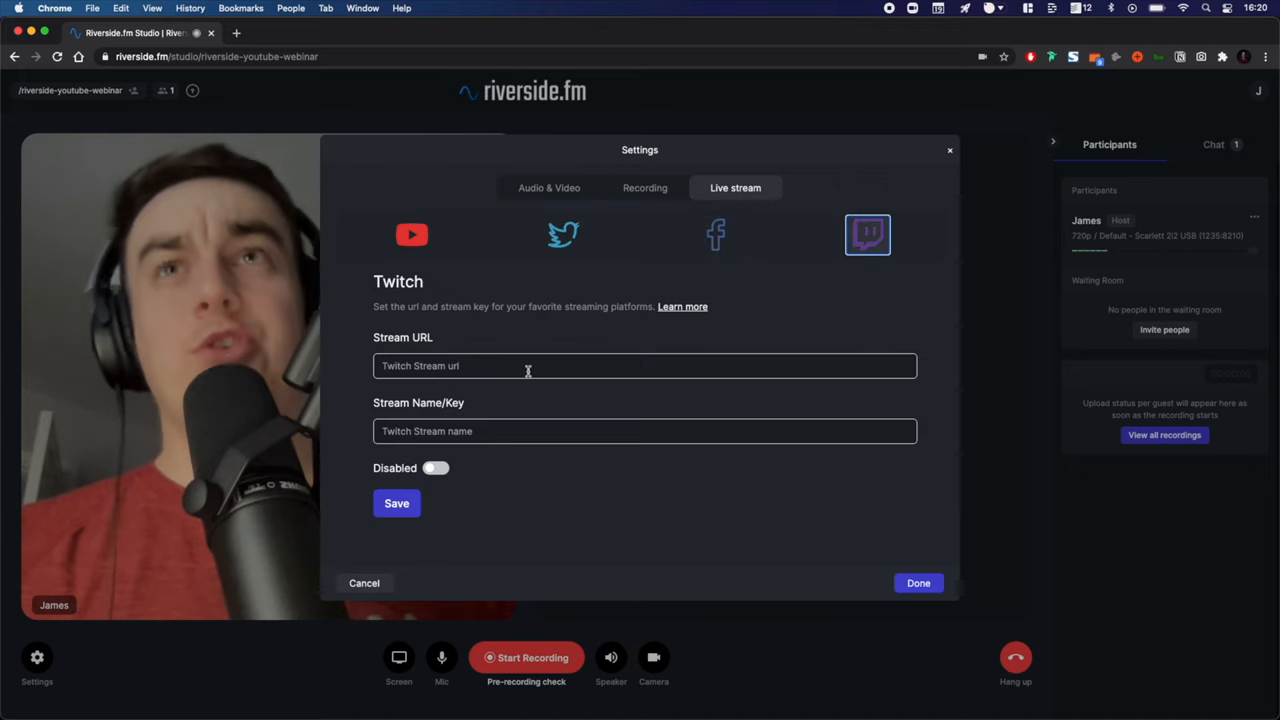
click(396, 503)
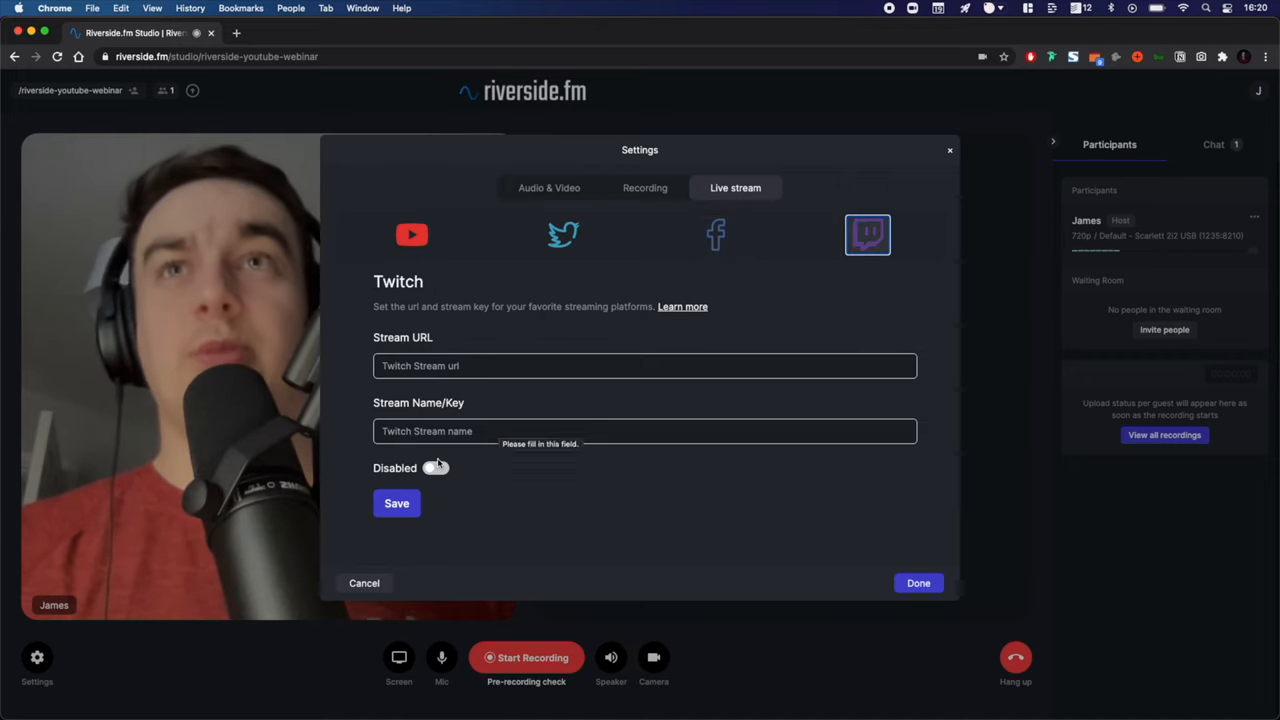
click(364, 583)
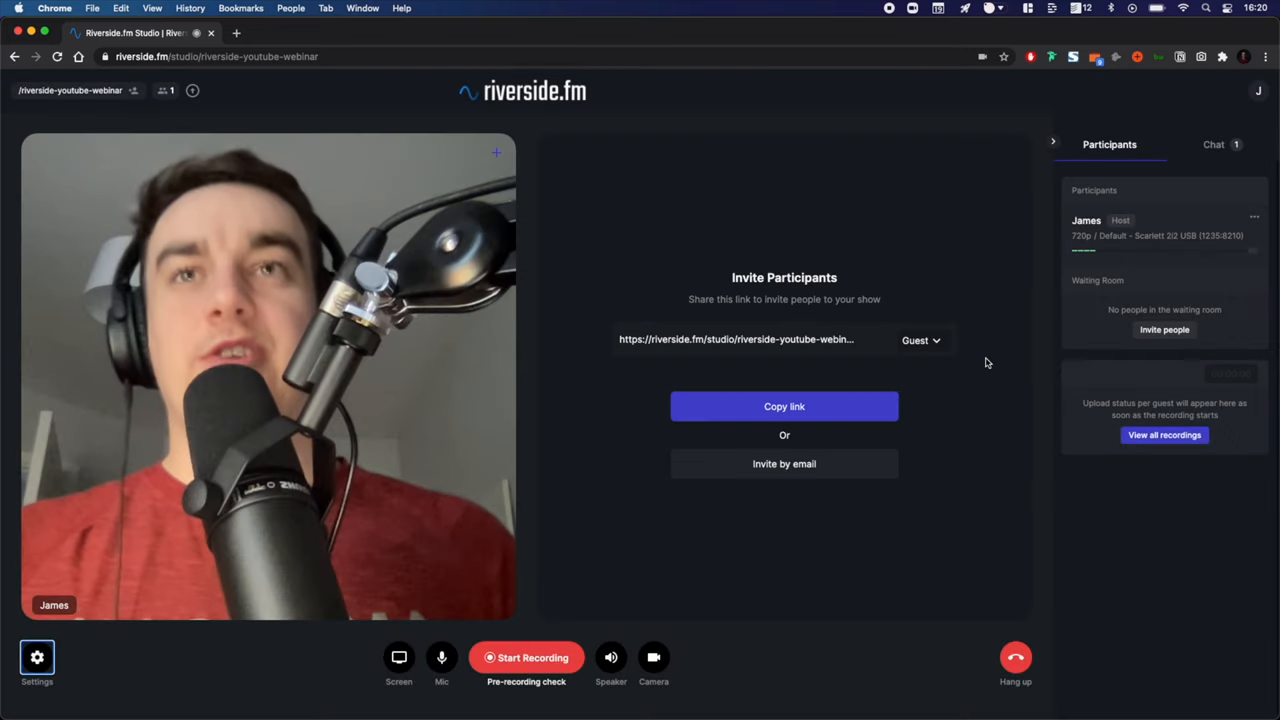
Record the session for about 13 minutes, switching the invite link from Guest to Audience
click(526, 657)
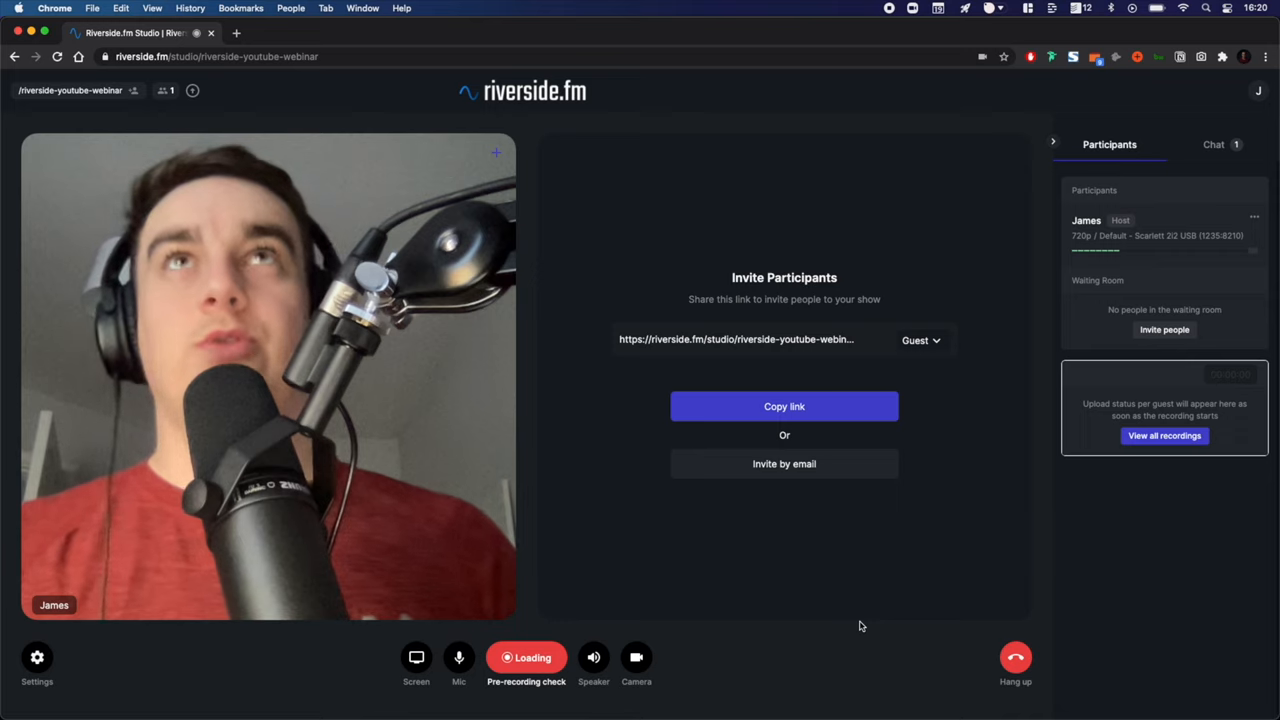
click(526, 657)
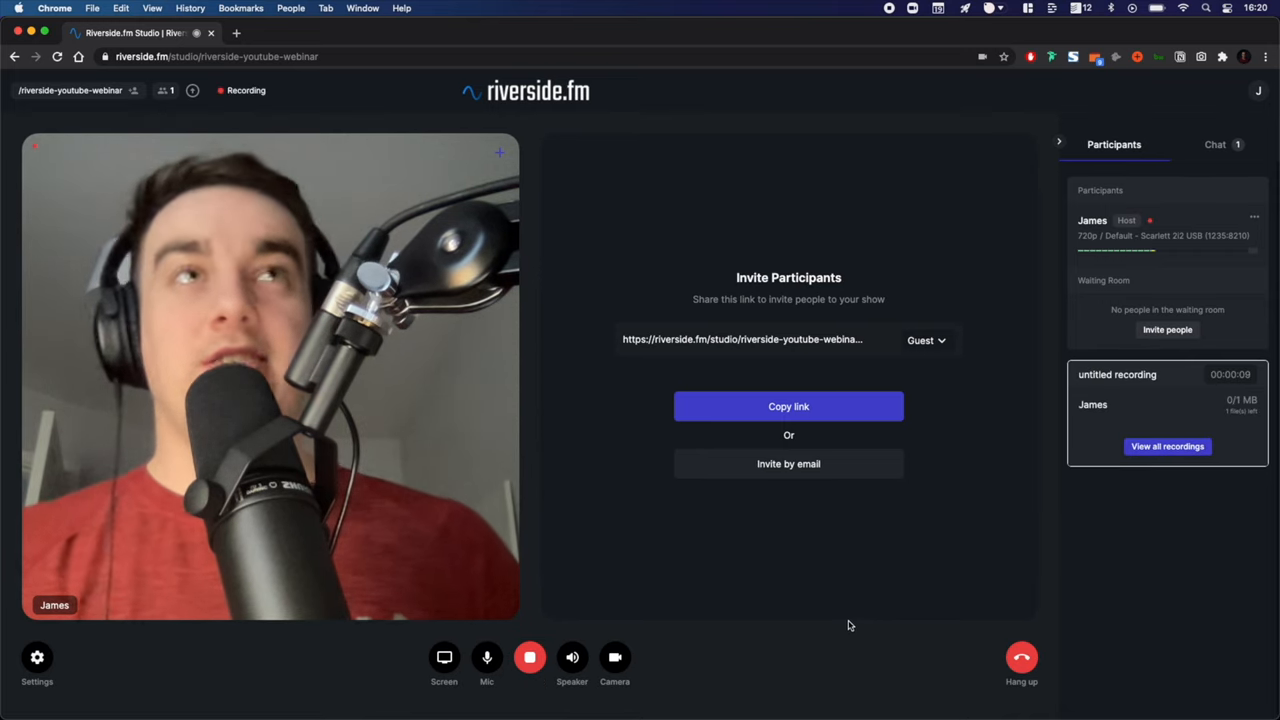
click(926, 340)
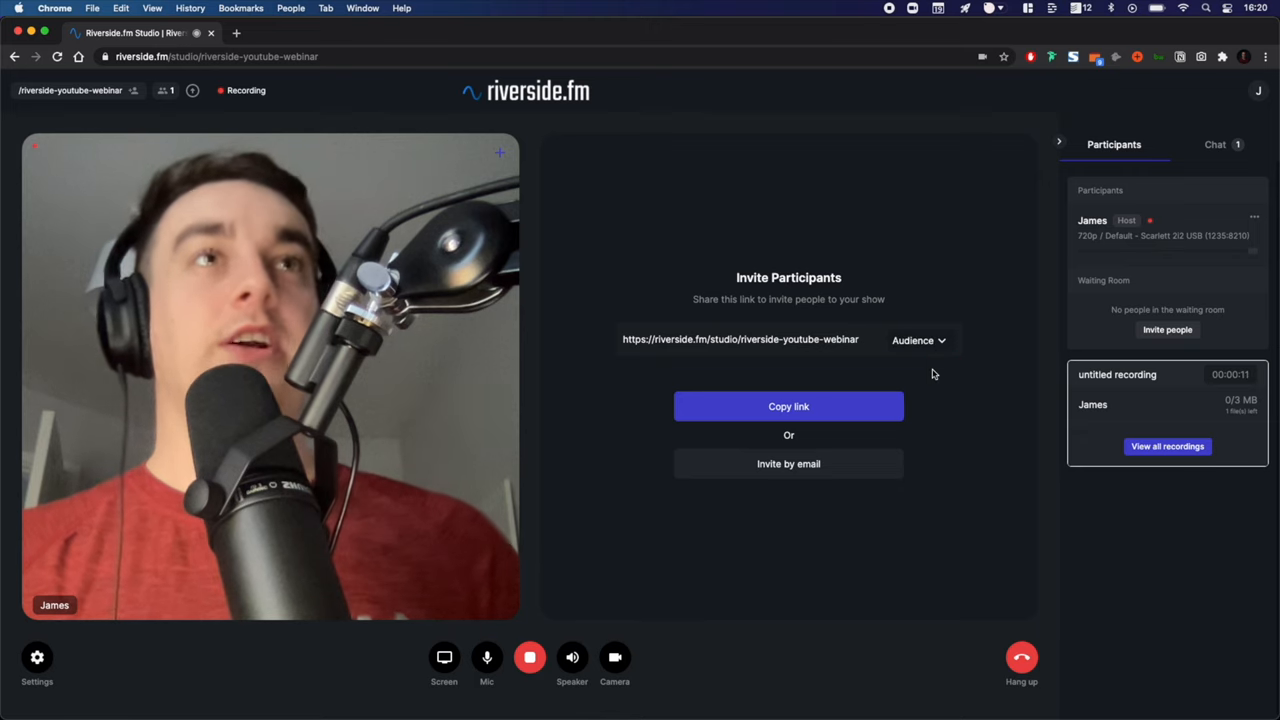
click(788, 406)
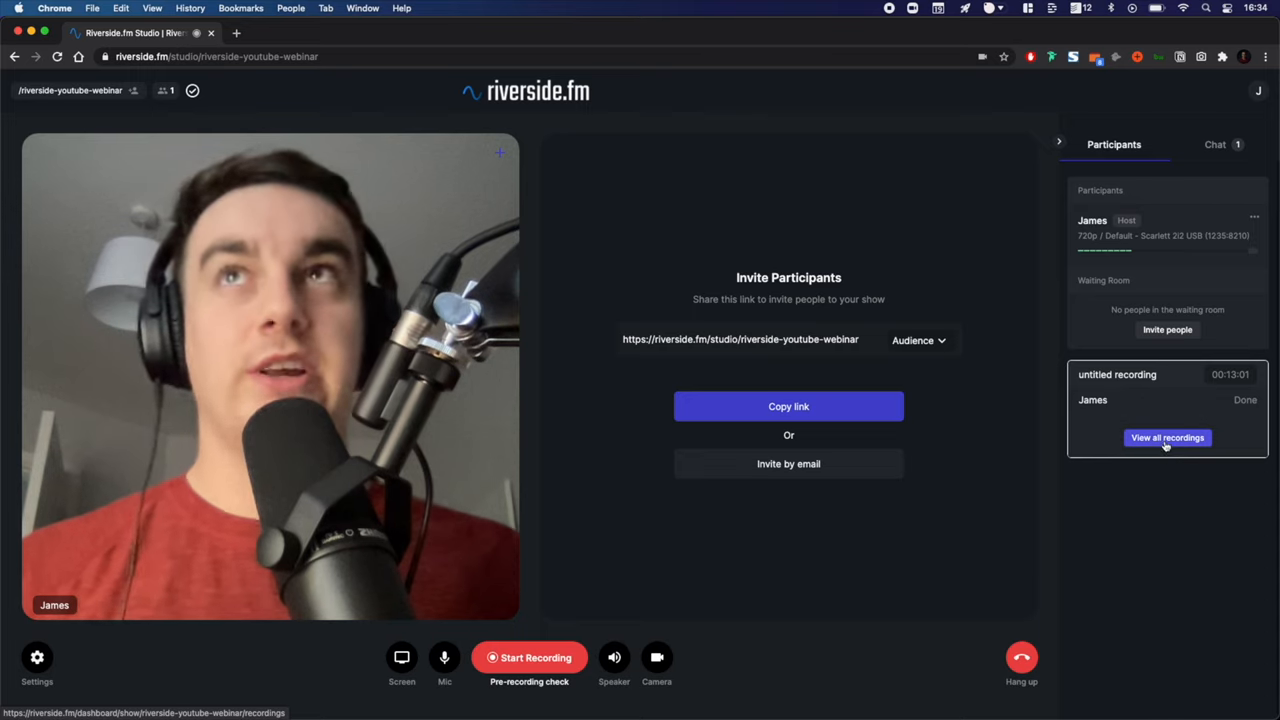
View all recordings to check the WAV and MP4 files, then return to the dashboard
click(1167, 438)
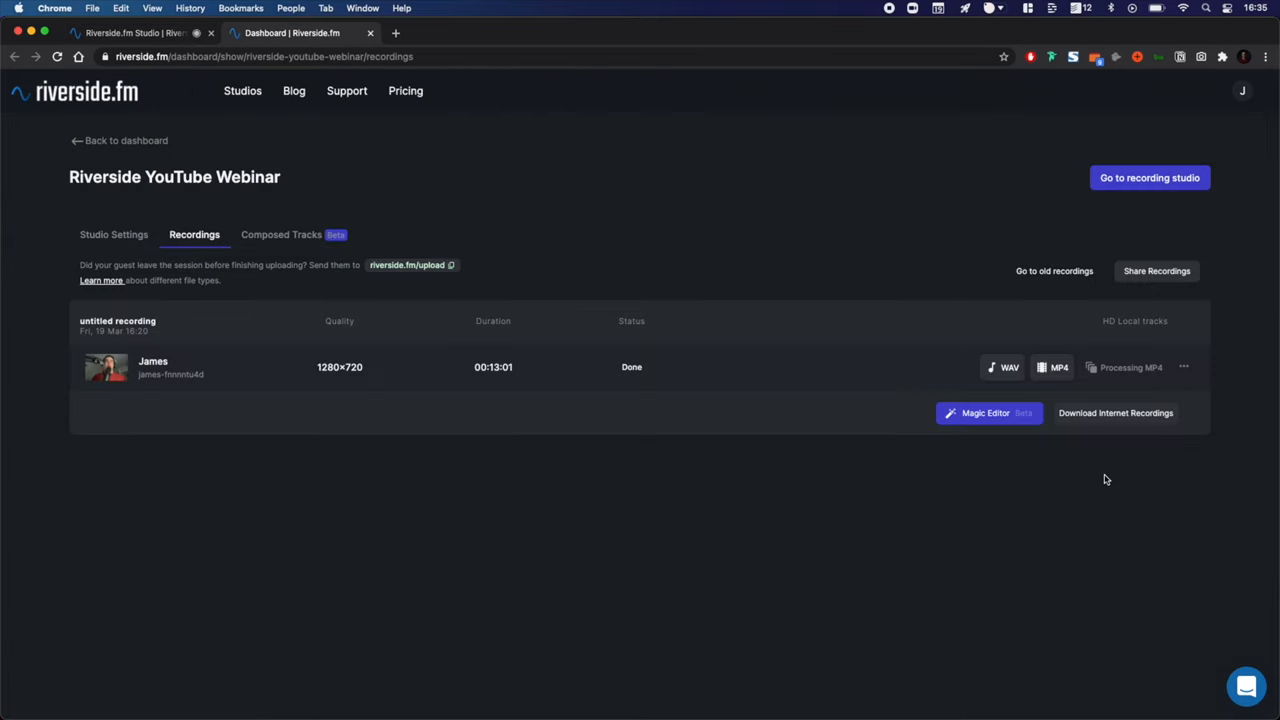
mouse_move(1051, 379)
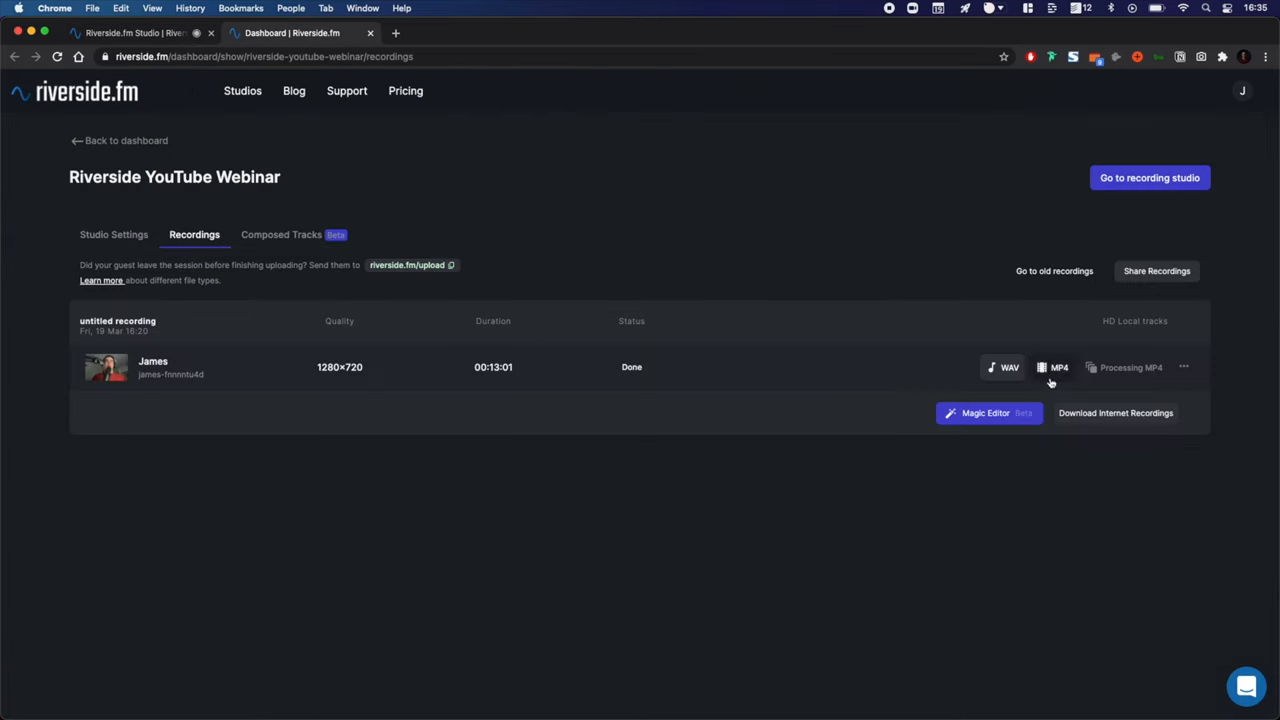
mouse_move(1131, 377)
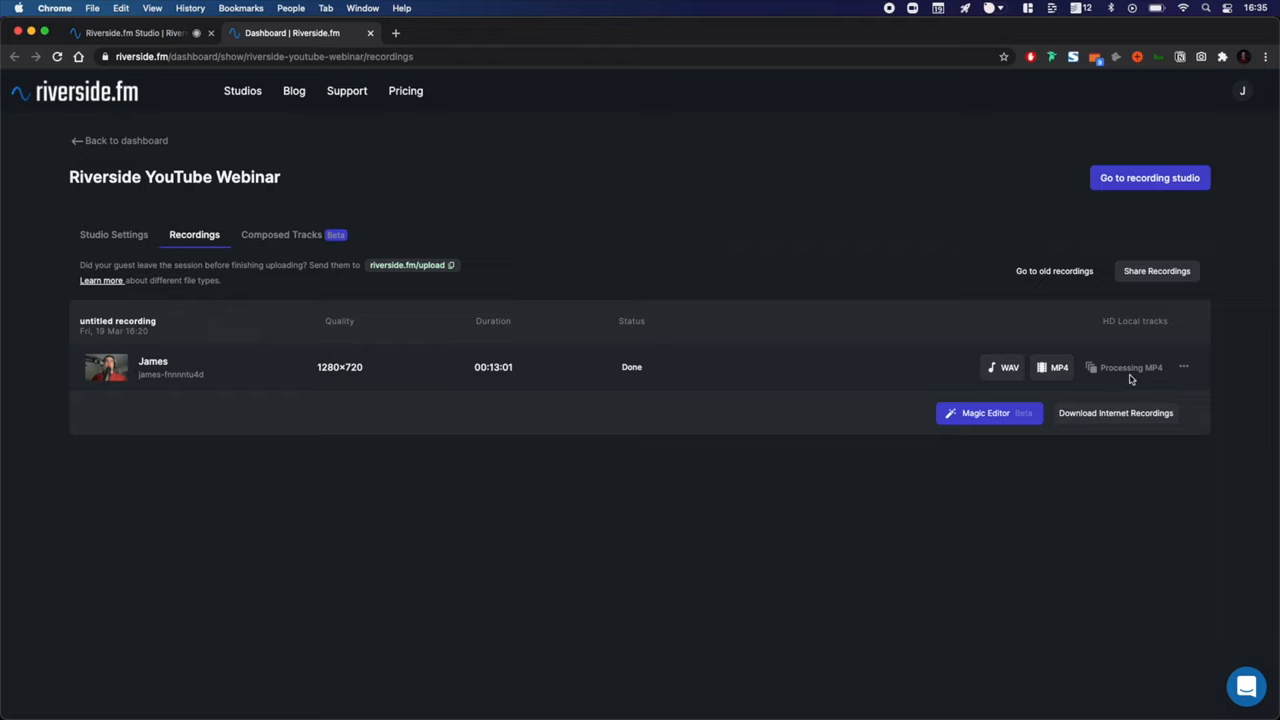
mouse_move(1133, 367)
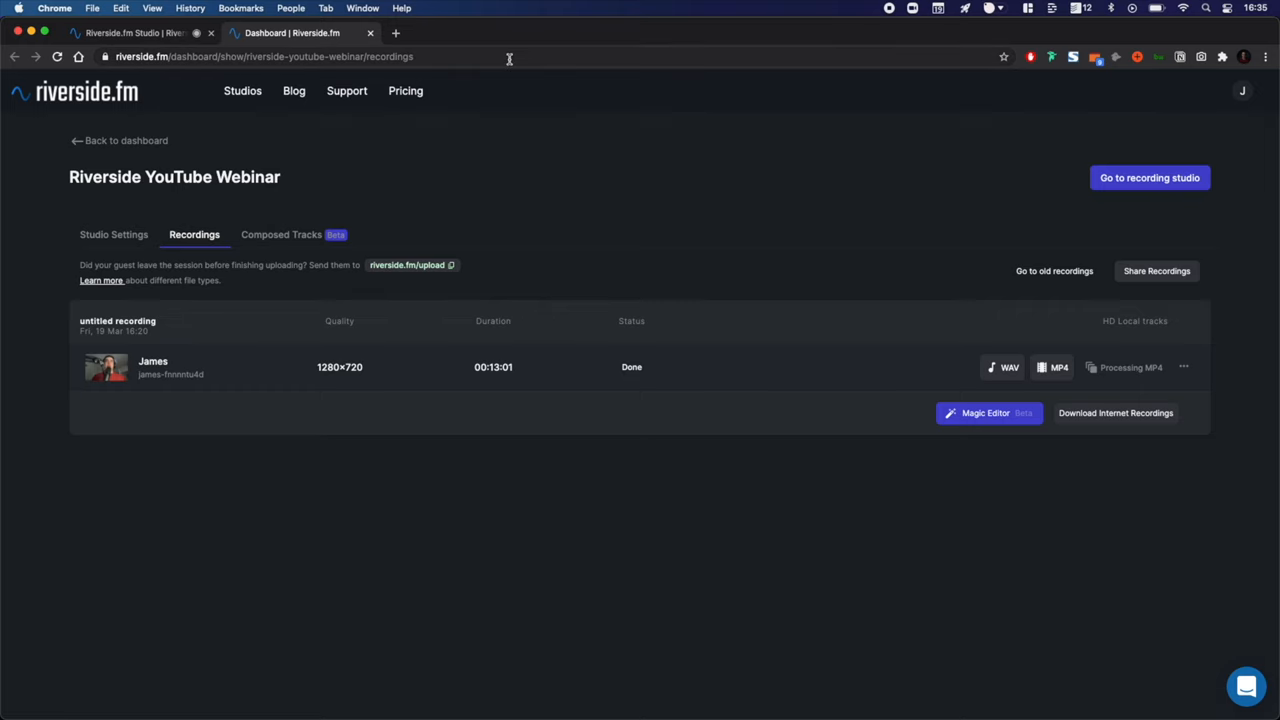
click(125, 140)
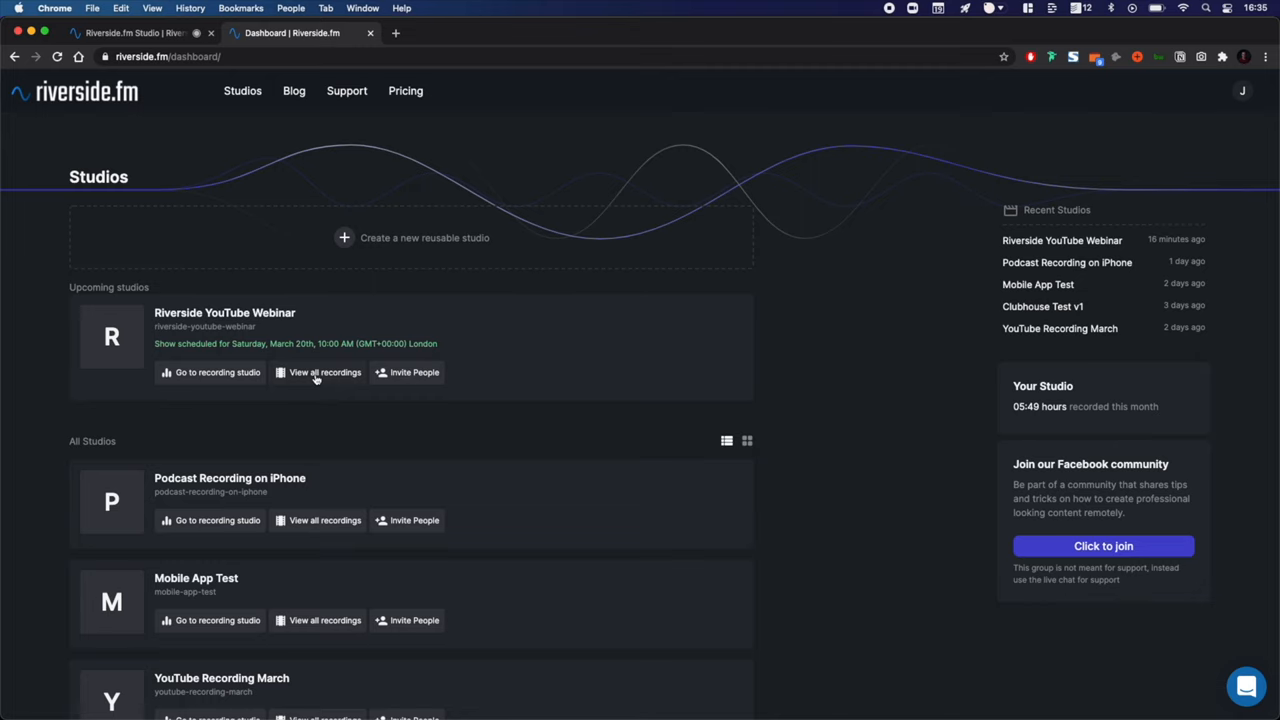
Open View all recordings under Riverside YouTube Webinar to see WAV, MP4 and constant-frame-rate MP4
click(324, 372)
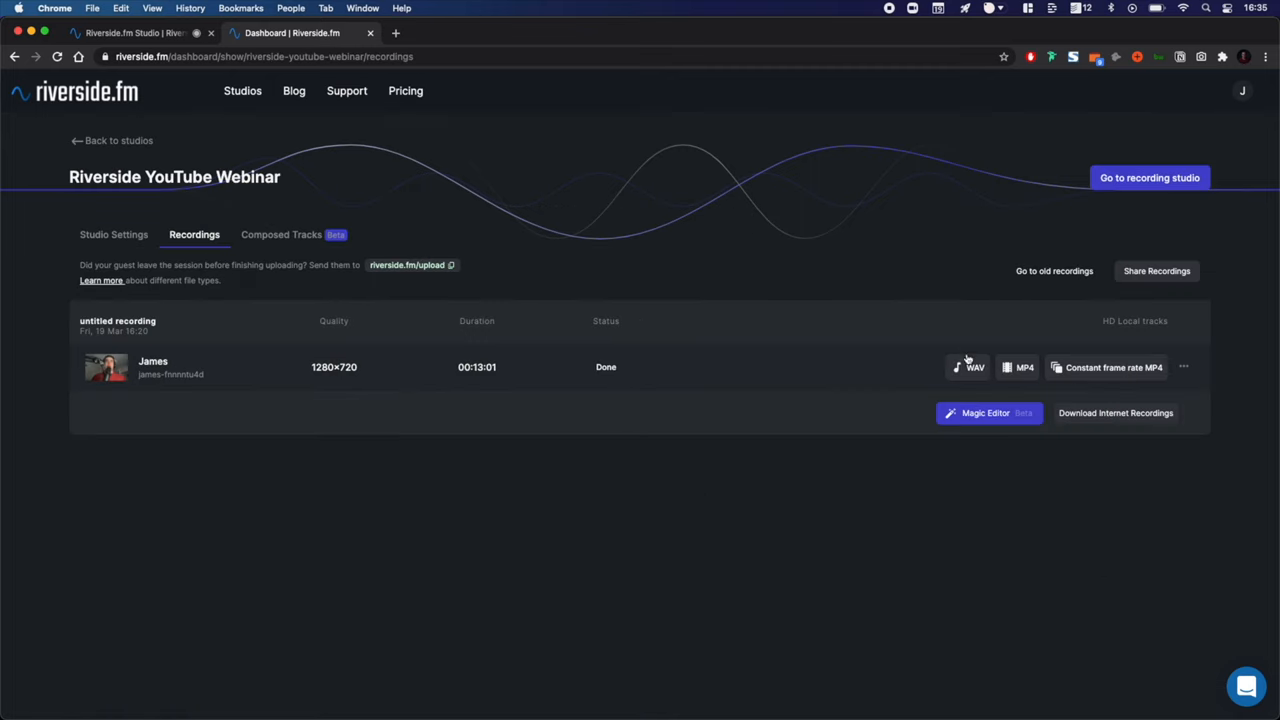
mouse_move(1107, 384)
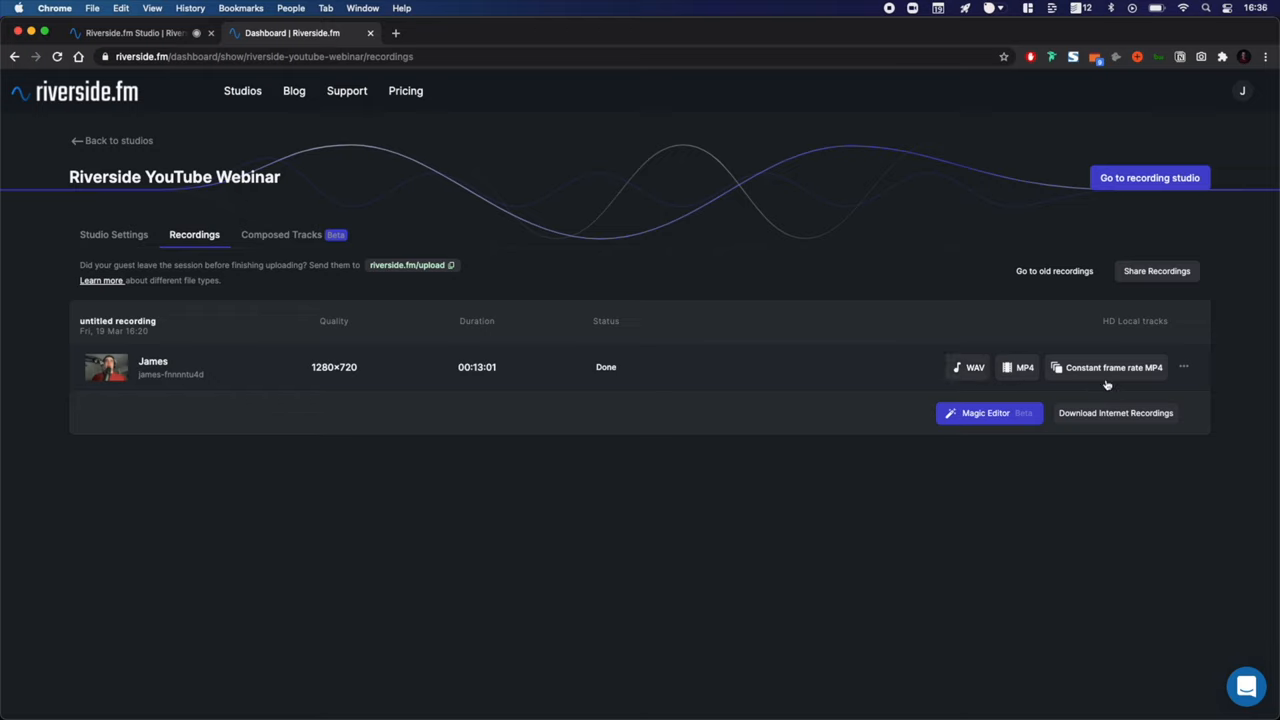
mouse_move(1108, 382)
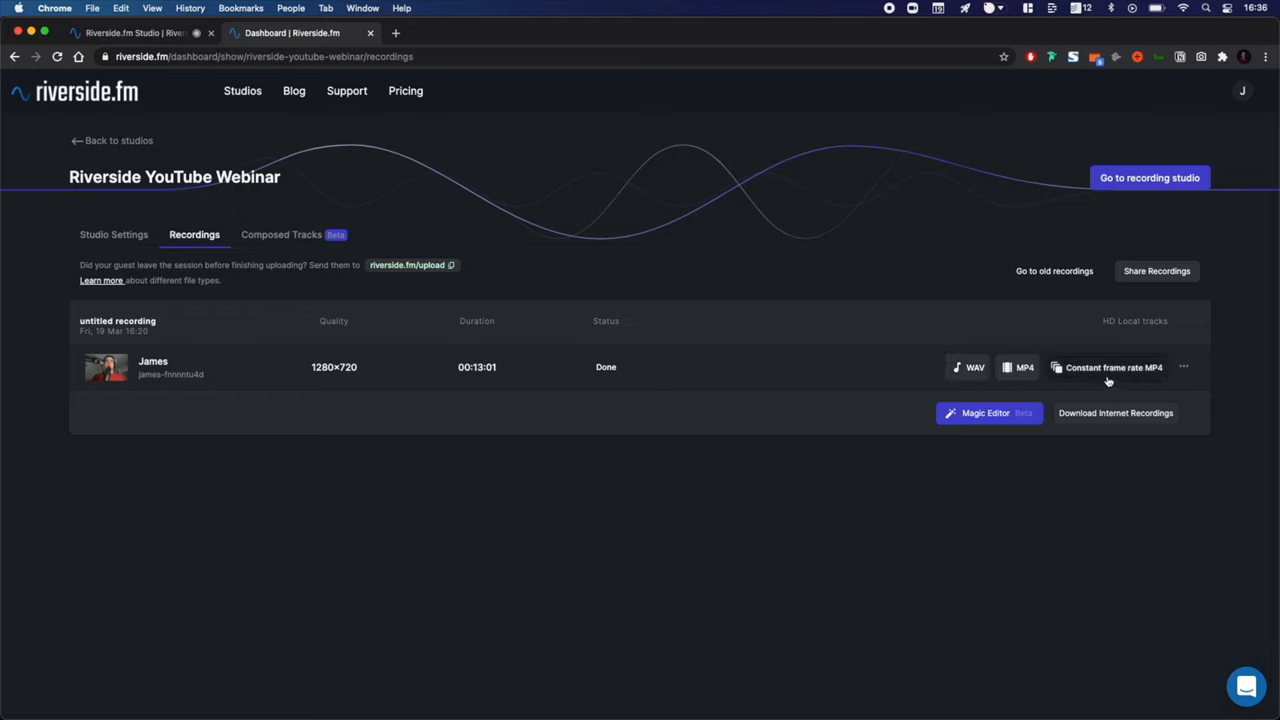